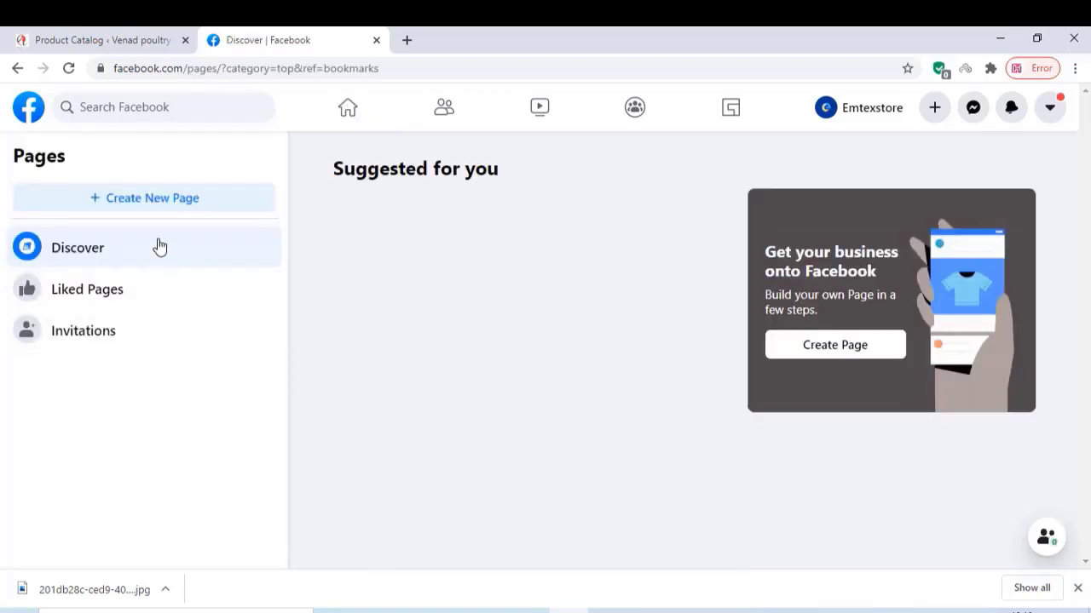
- Start a new Page and name it 'Demoshop'
left_click(143, 198)
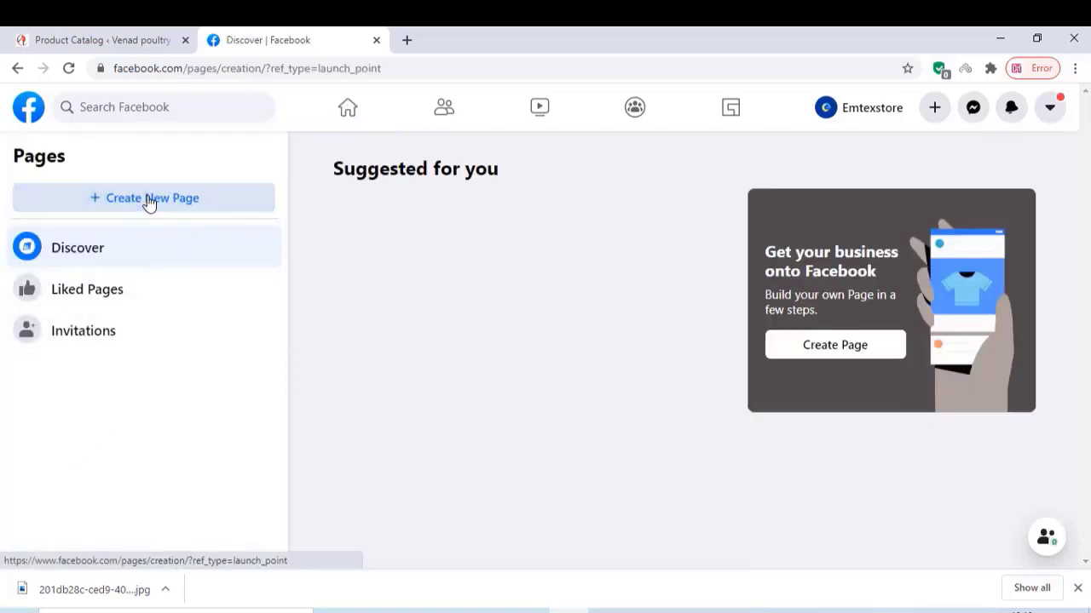
left_click(152, 198)
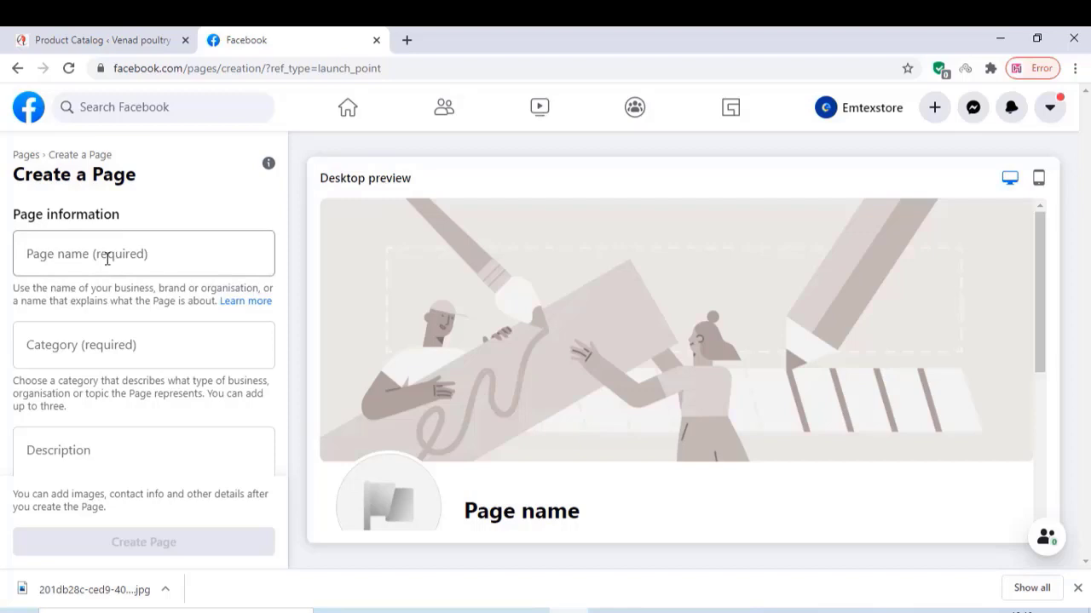
left_click(143, 252)
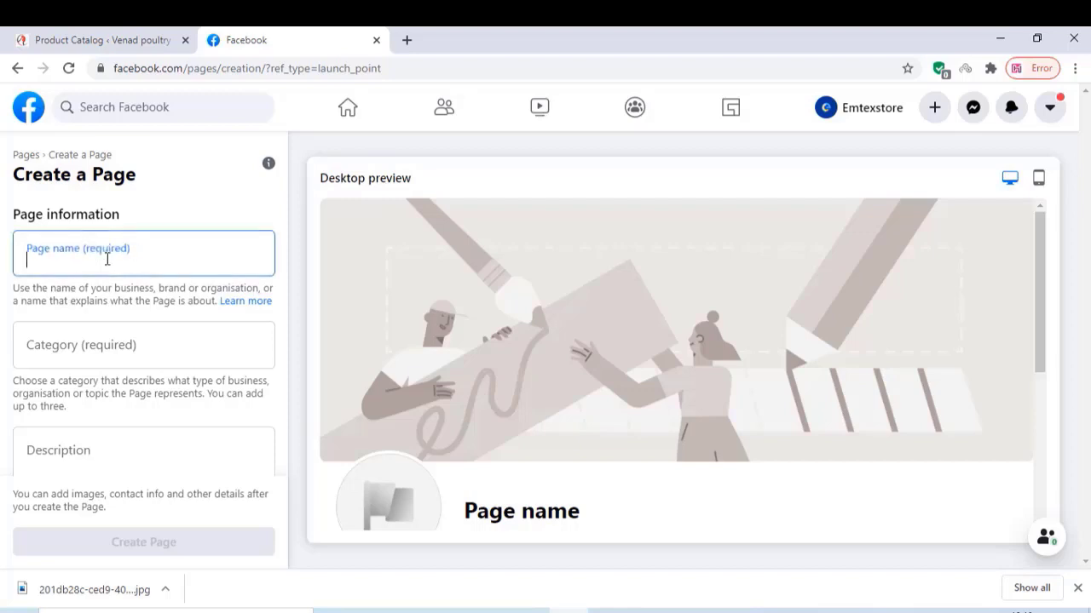
left_click(143, 252)
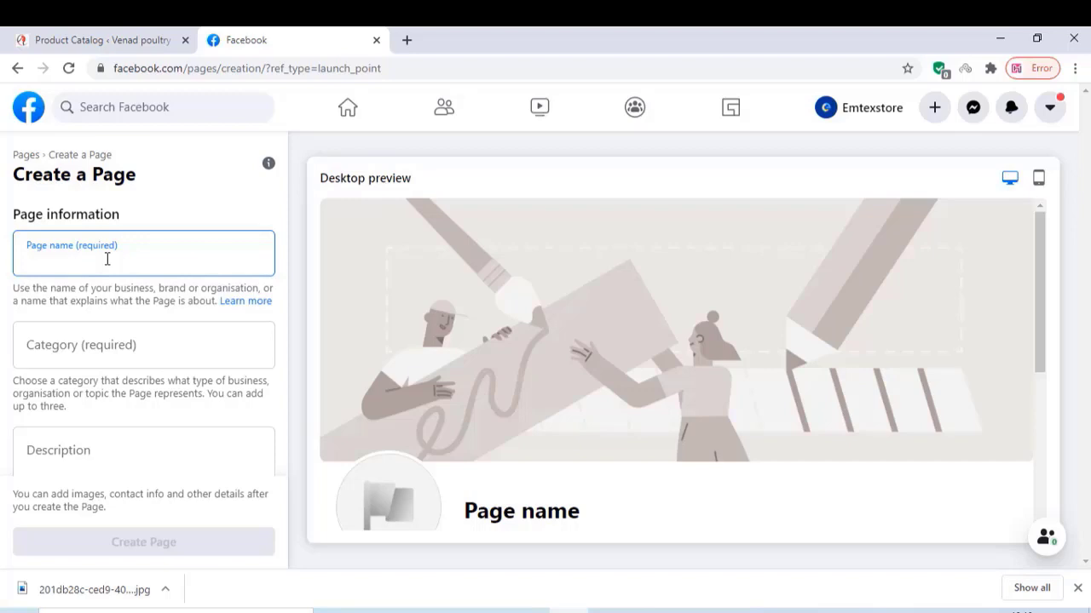
type("Demo")
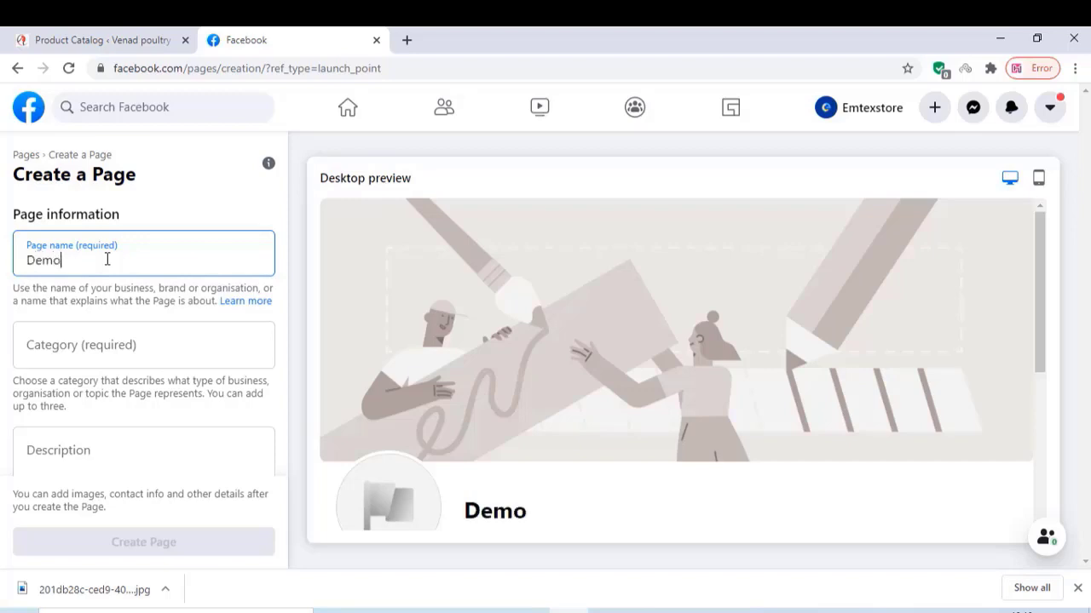
type("shop")
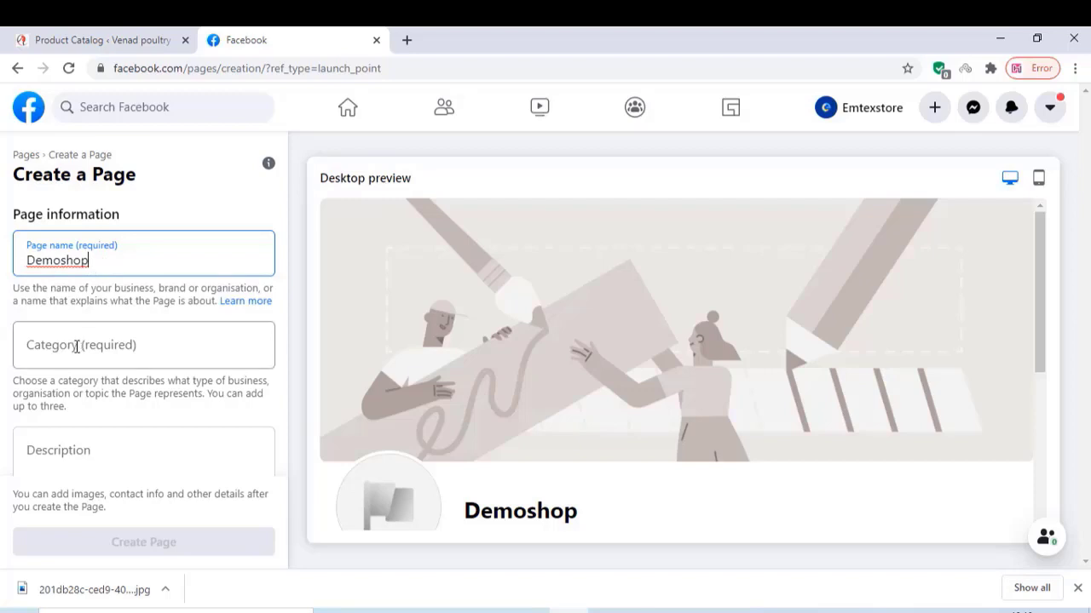
- Choose Shopping & retail as the Page category
left_click(143, 344)
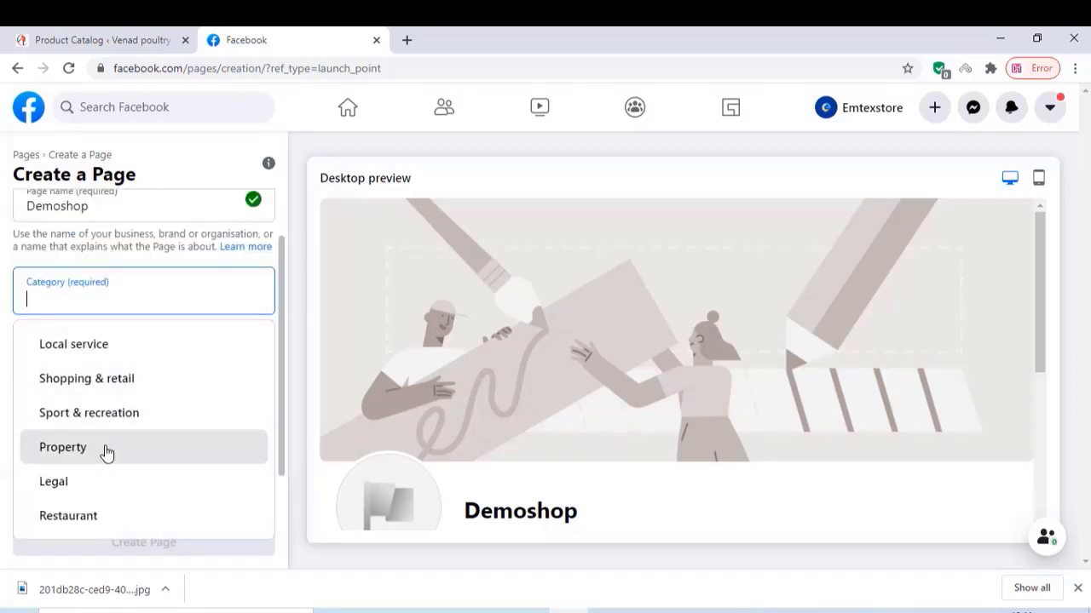
mouse_move(106, 417)
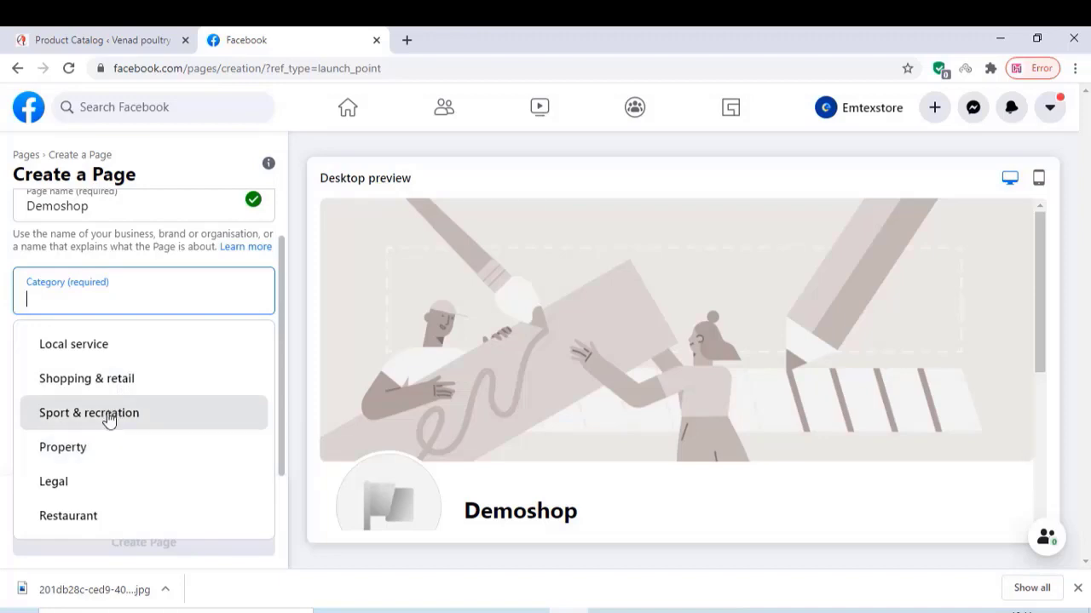
left_click(85, 379)
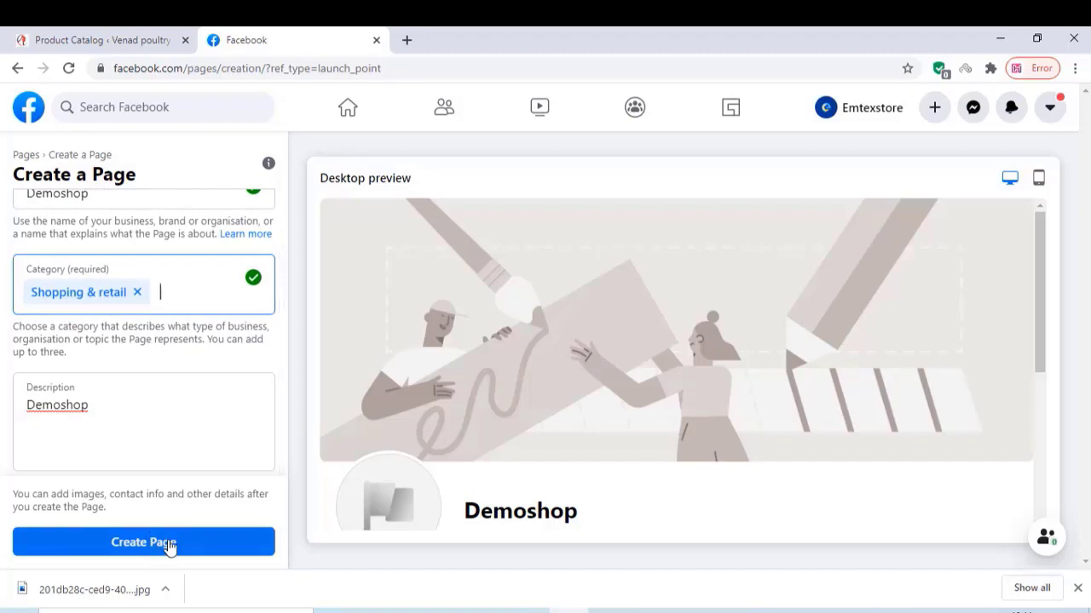
- Create the Demoshop Page and begin uploading a profile picture from the computer
left_click(143, 542)
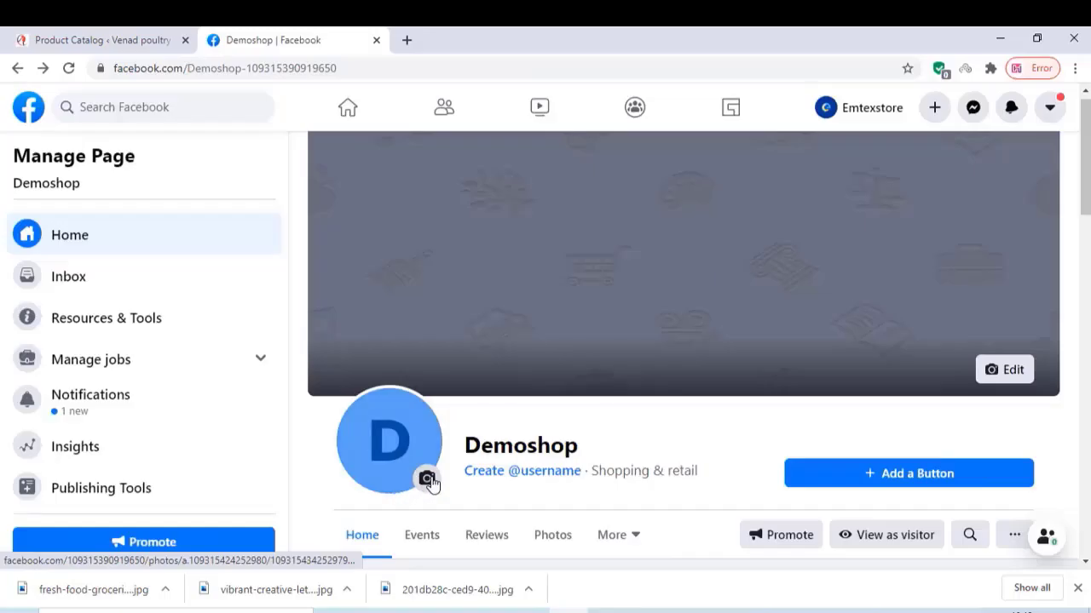
left_click(426, 477)
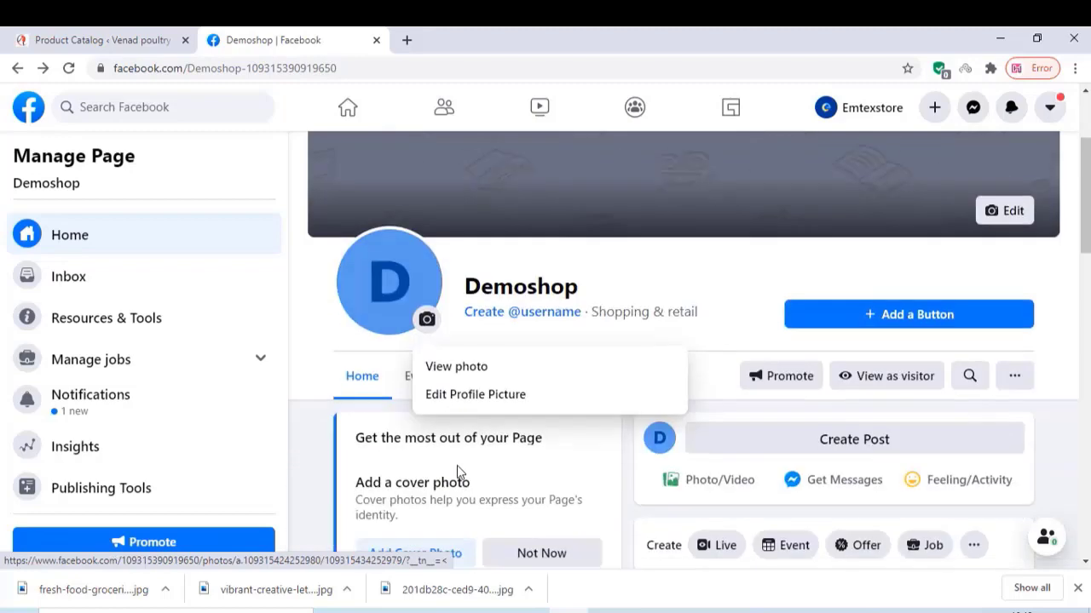
left_click(457, 366)
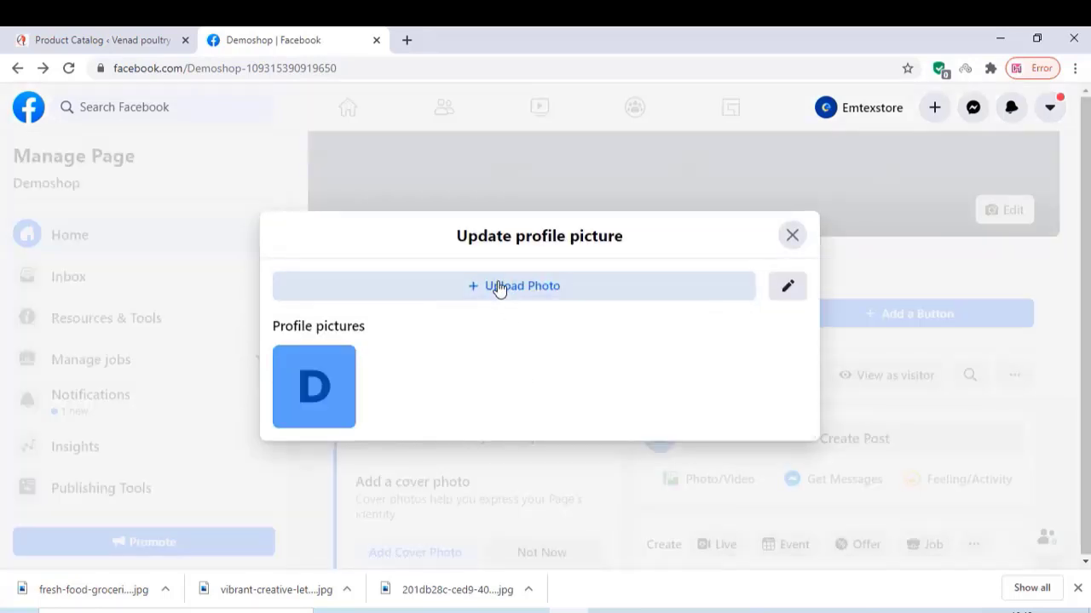
left_click(513, 287)
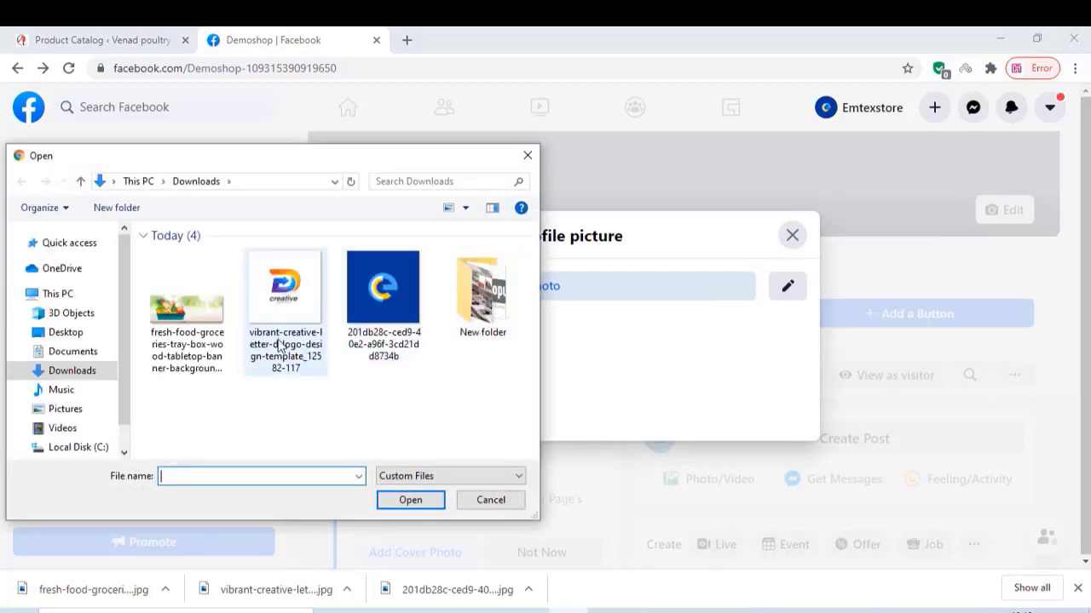
left_click(285, 286)
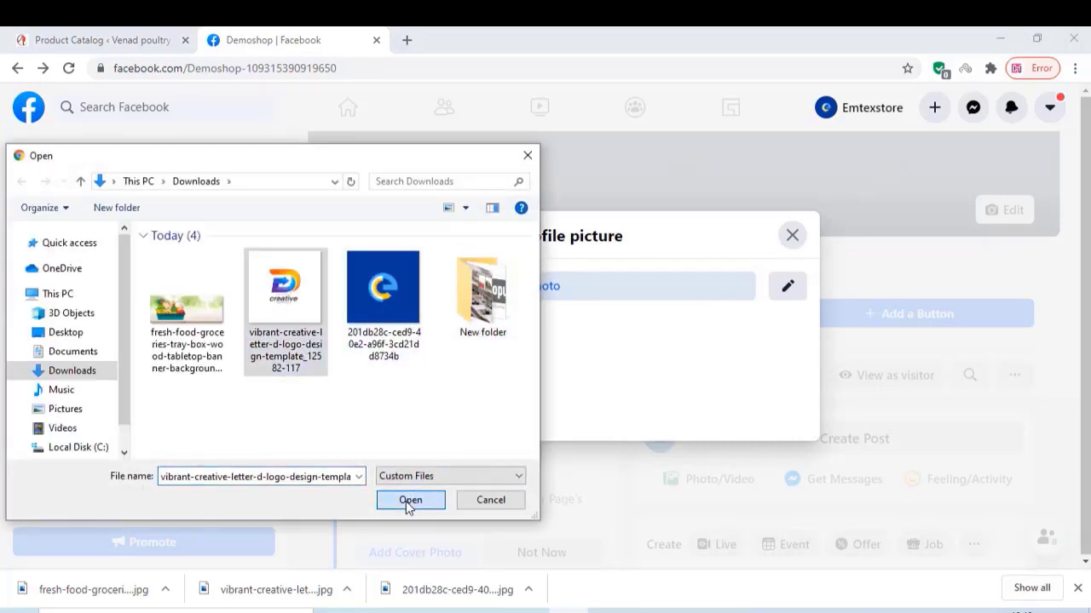
left_click(409, 501)
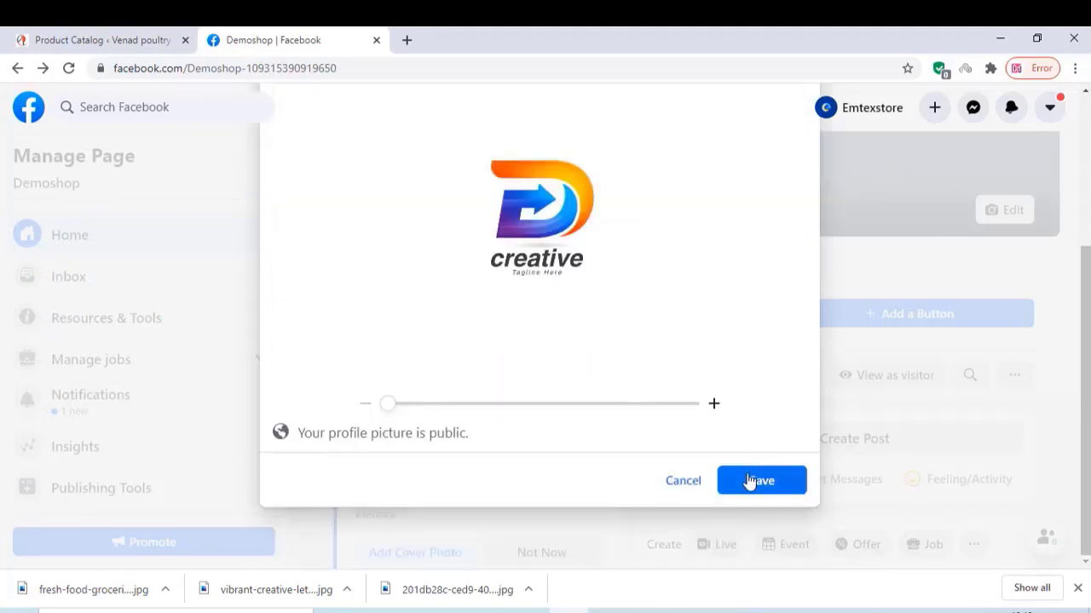
left_click(760, 481)
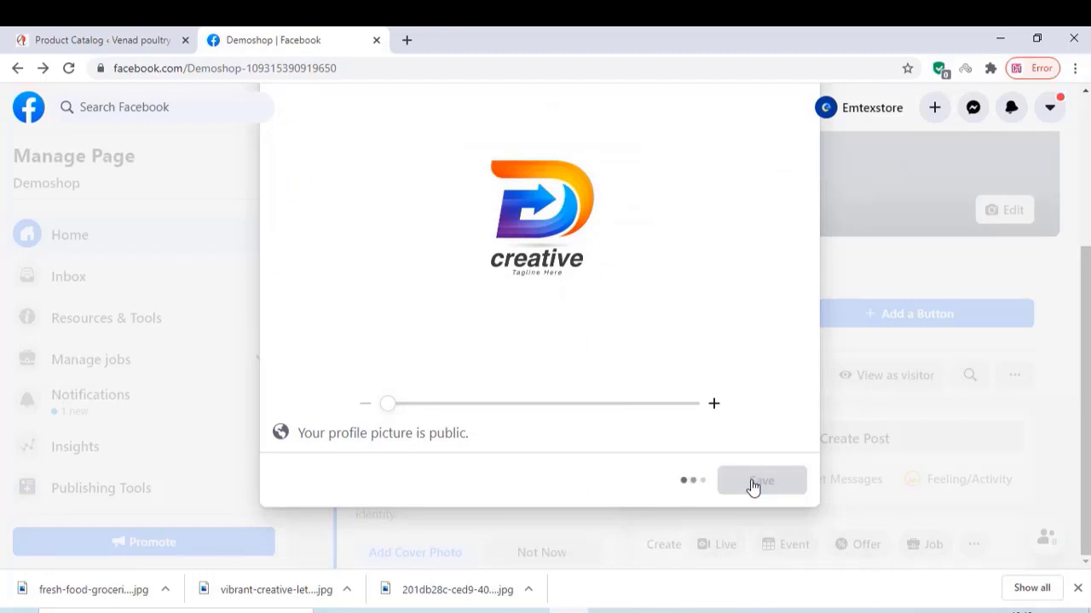
left_click(760, 480)
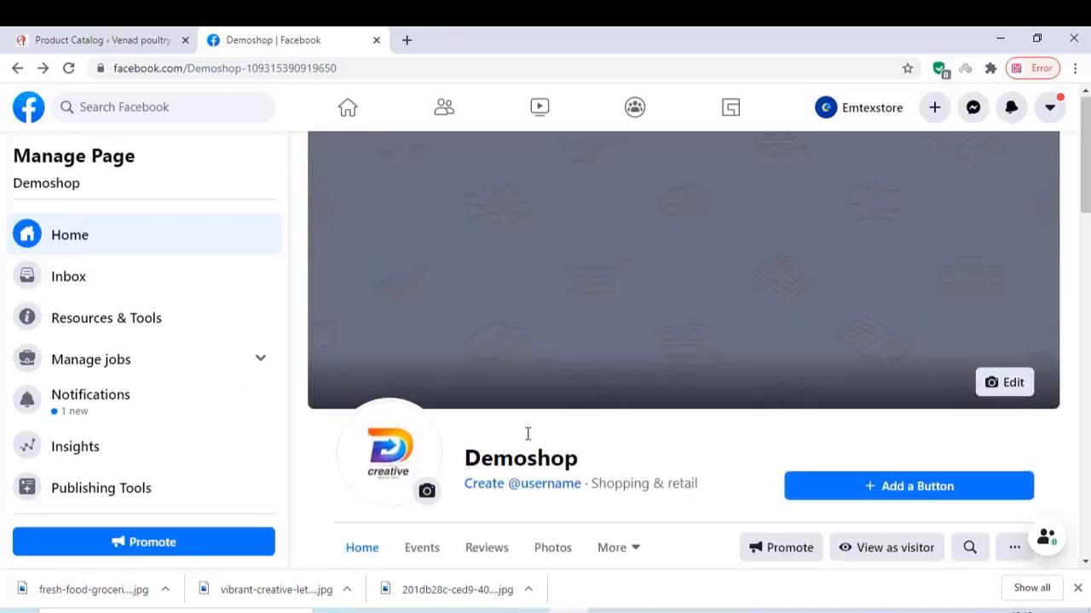
- Upload the fresh groceries image as the cover photo and reposition it
left_click(1004, 382)
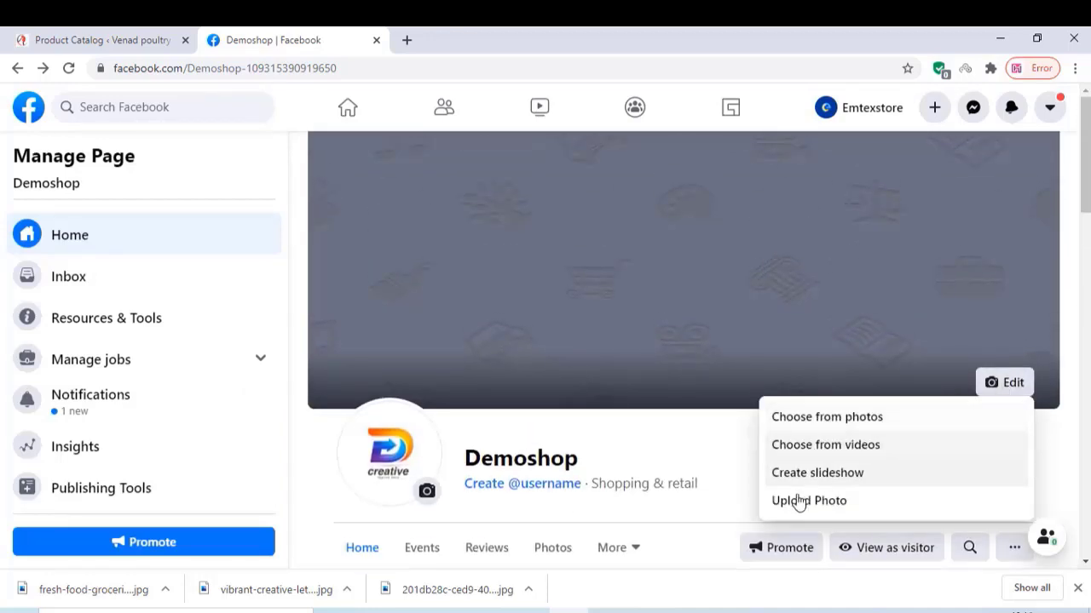
left_click(808, 501)
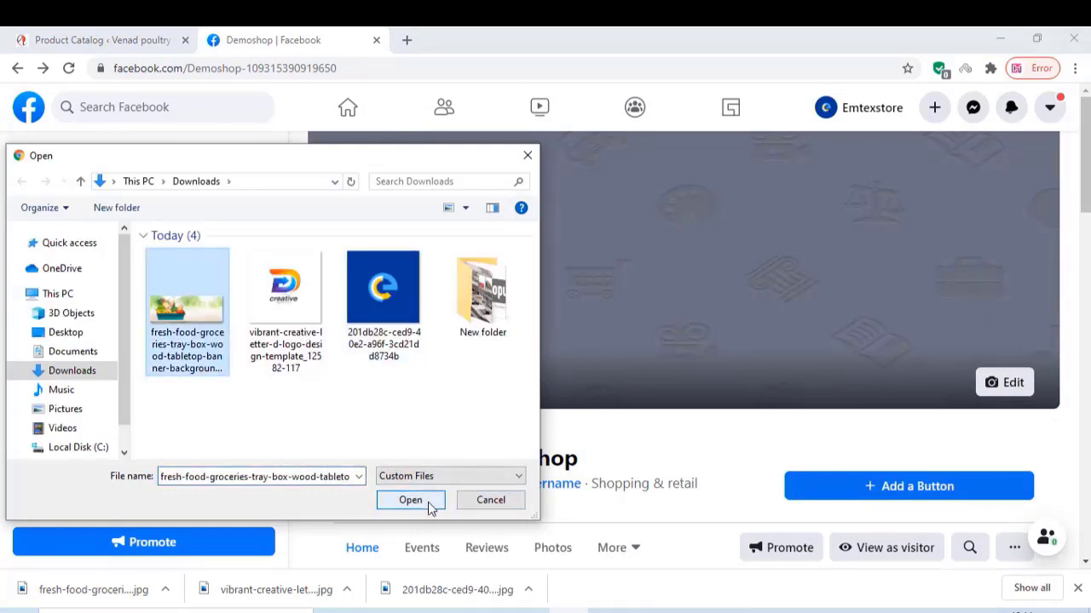
left_click(409, 500)
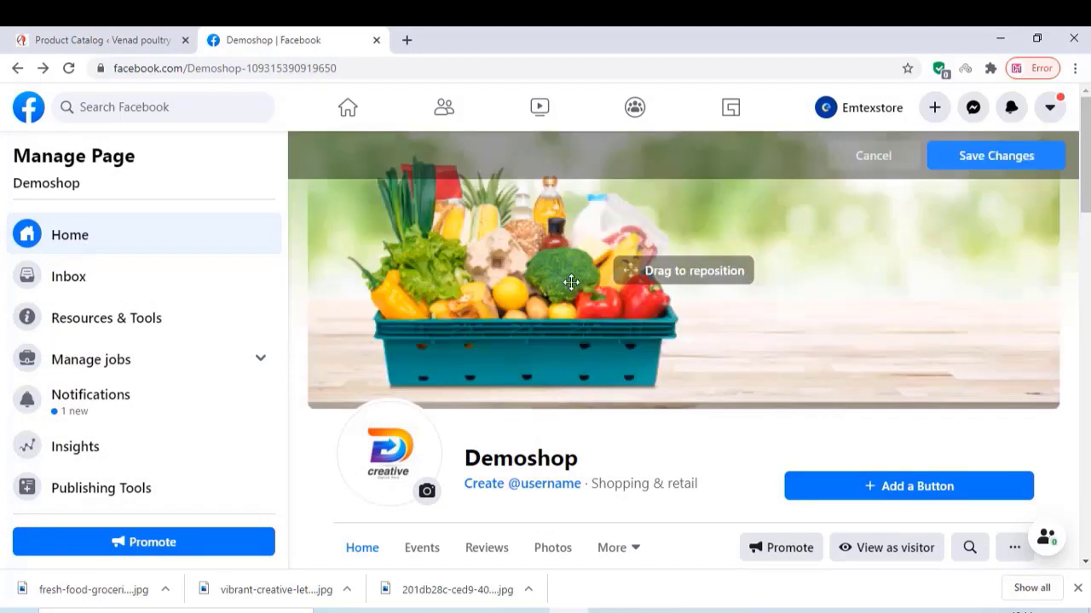
left_click_drag(570, 281, 878, 364)
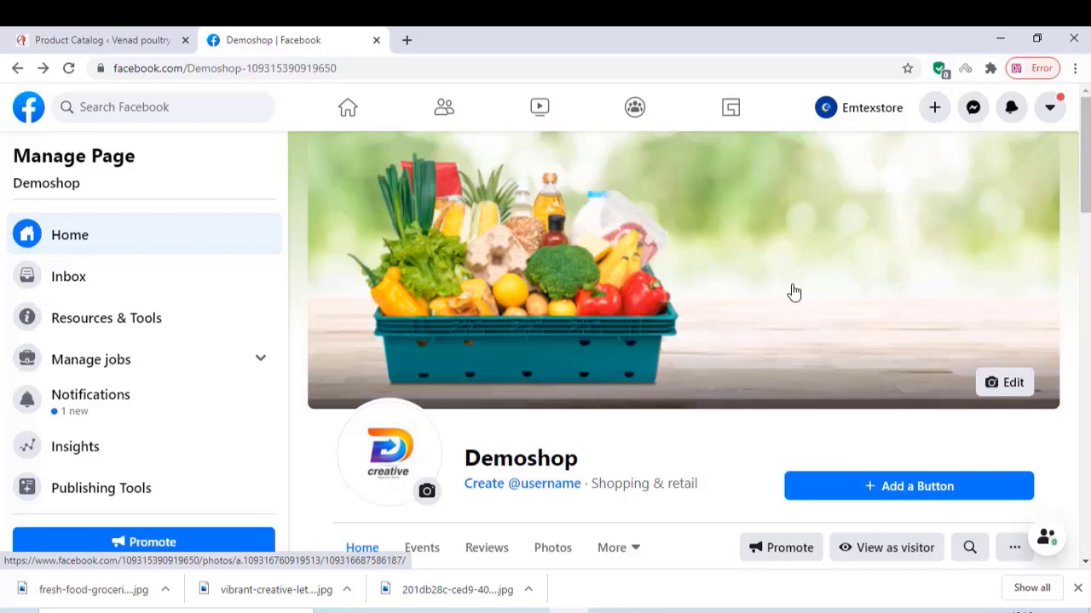
scroll("down", 3)
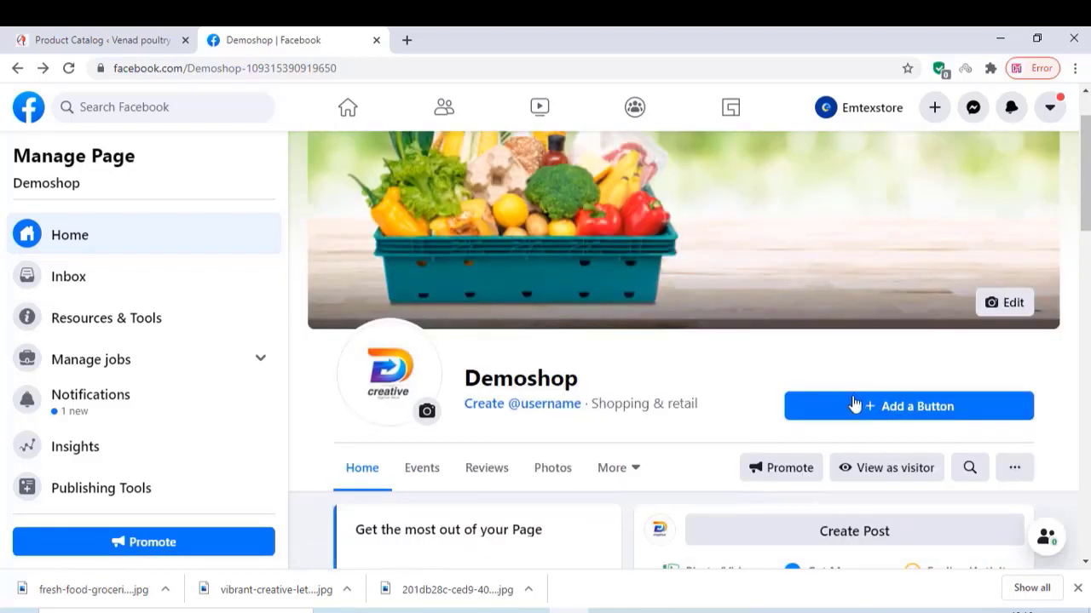
left_click(907, 405)
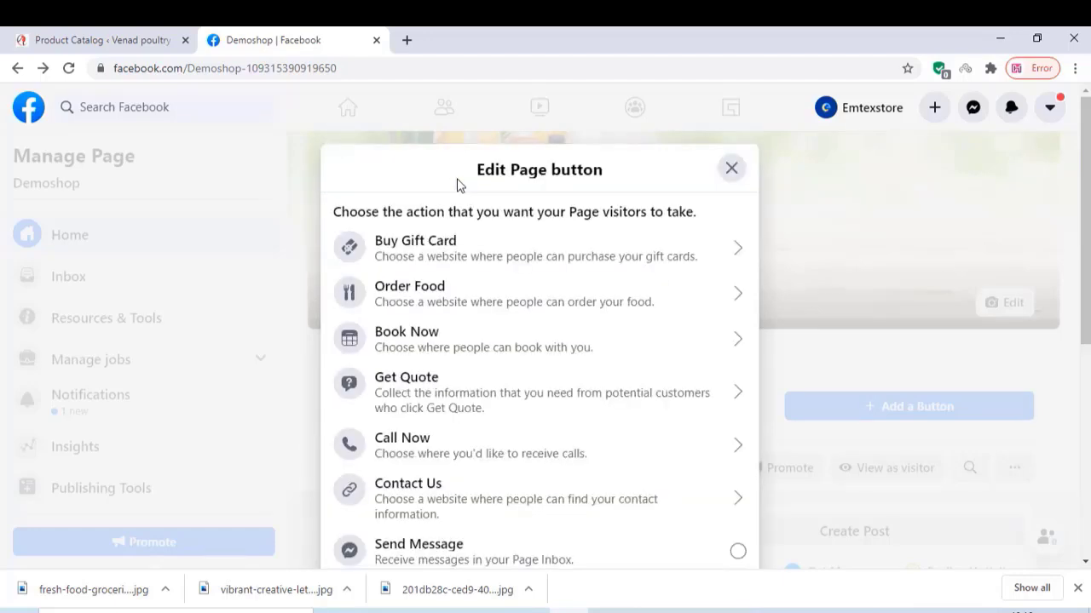
scroll("down", 3)
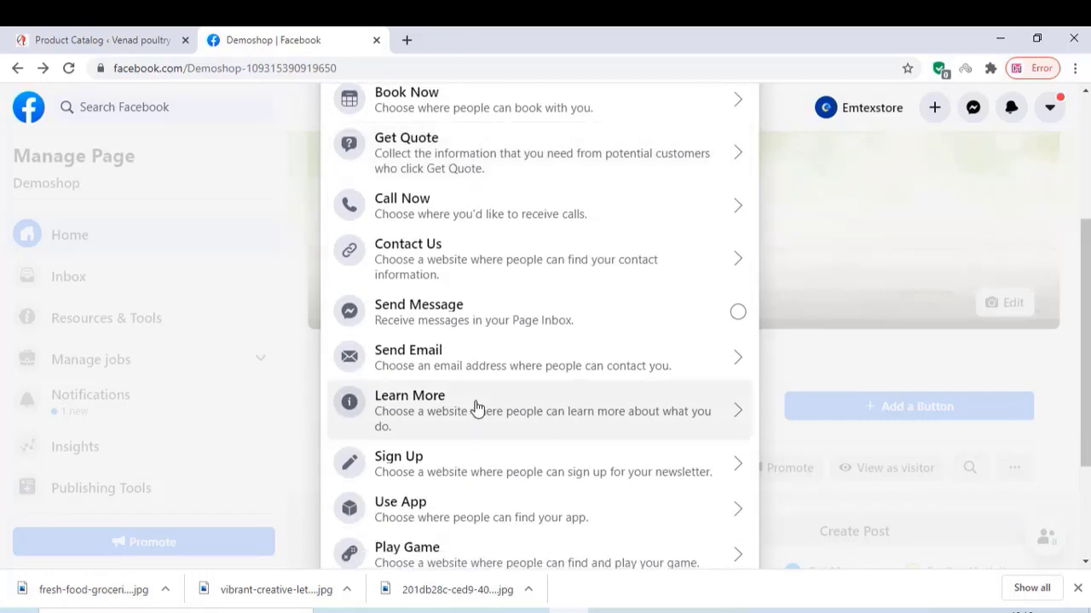
scroll("down", 3)
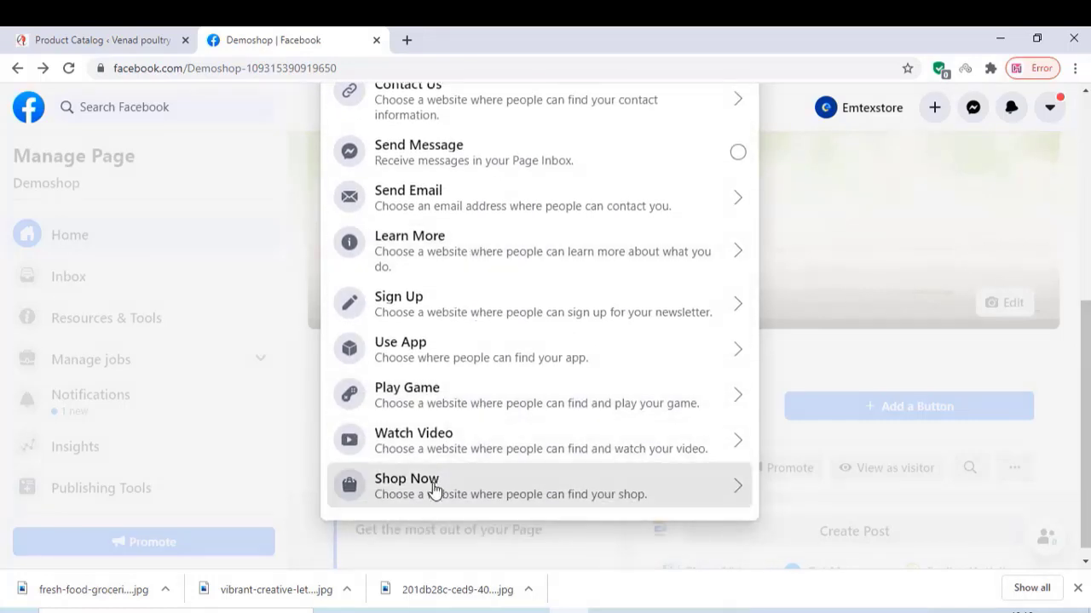
left_click(435, 485)
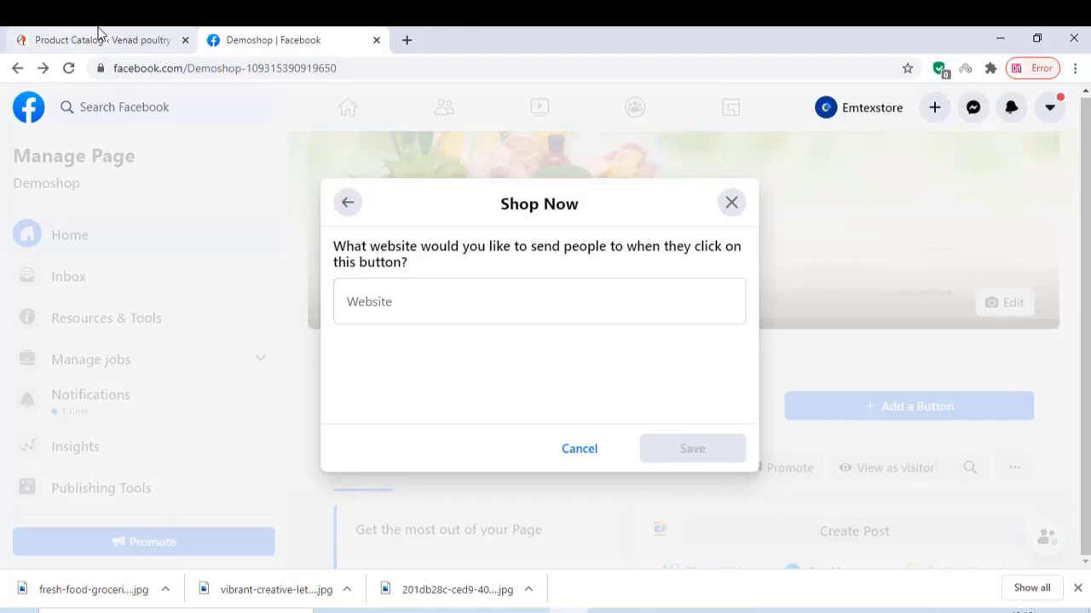
type("https://unthuvandi.com/")
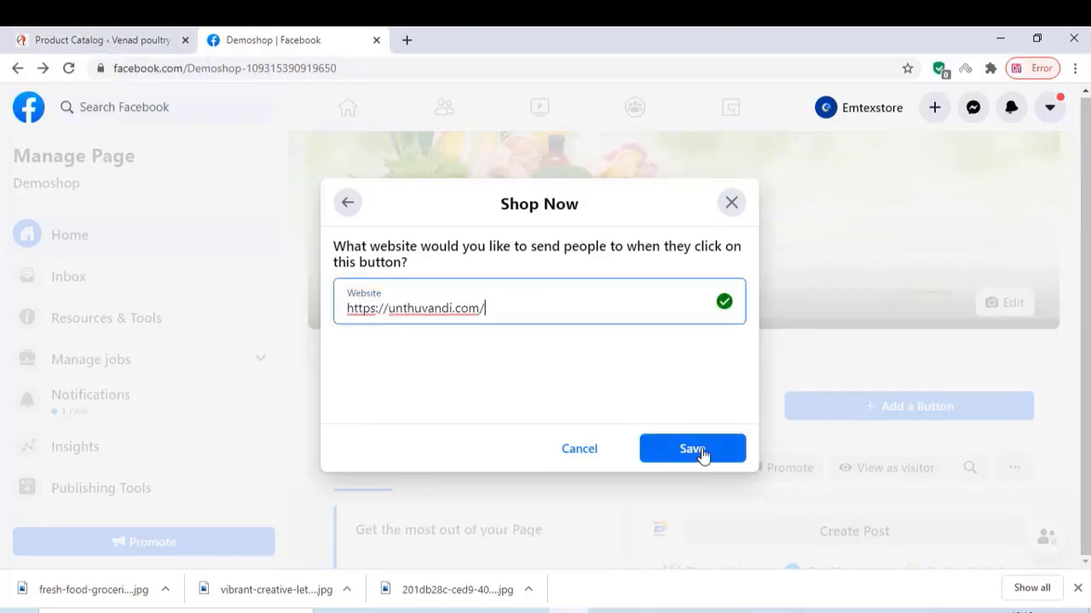
left_click(692, 448)
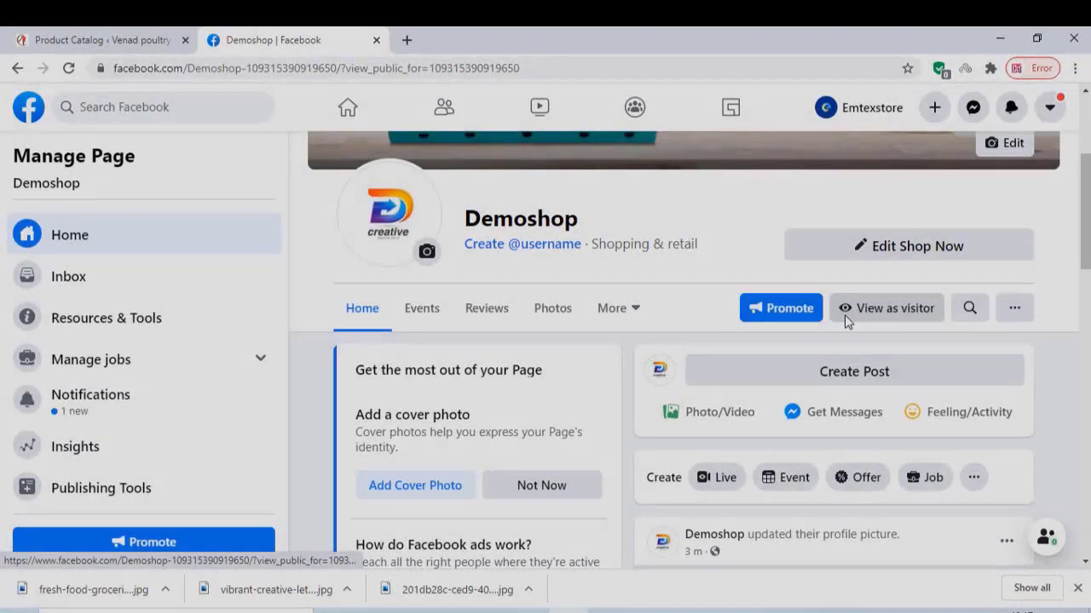
- Preview the Page's Shop section as a visitor, then exit back to page management
left_click(886, 307)
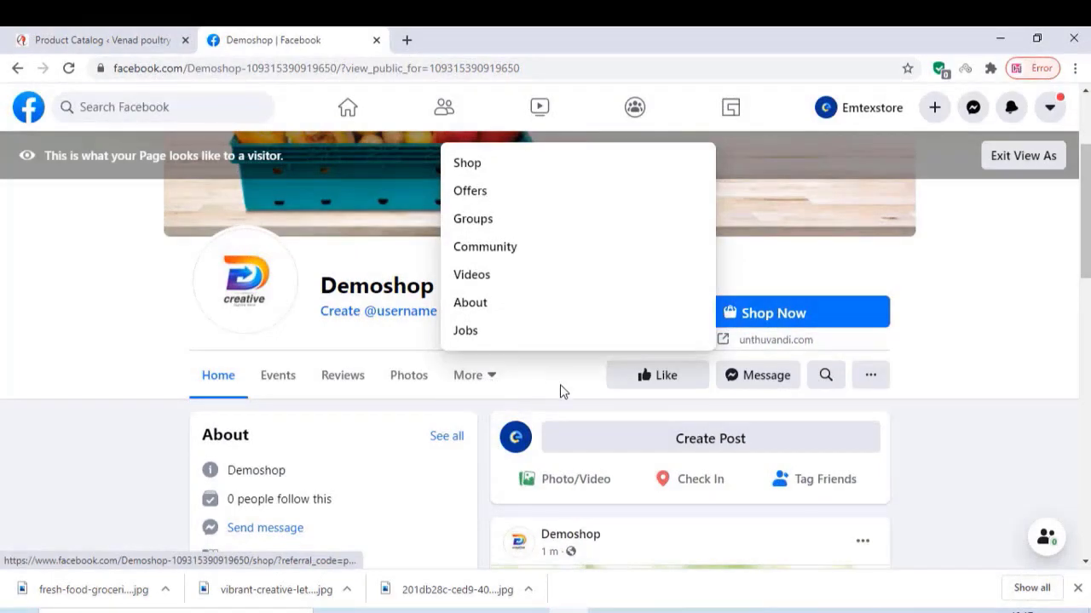
left_click(467, 163)
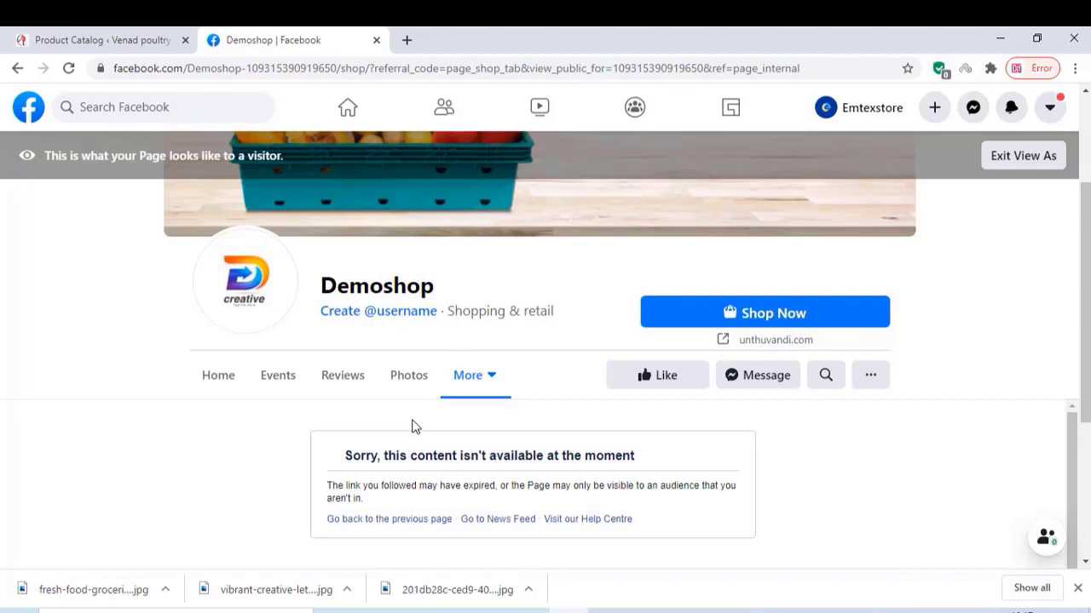
left_click(869, 375)
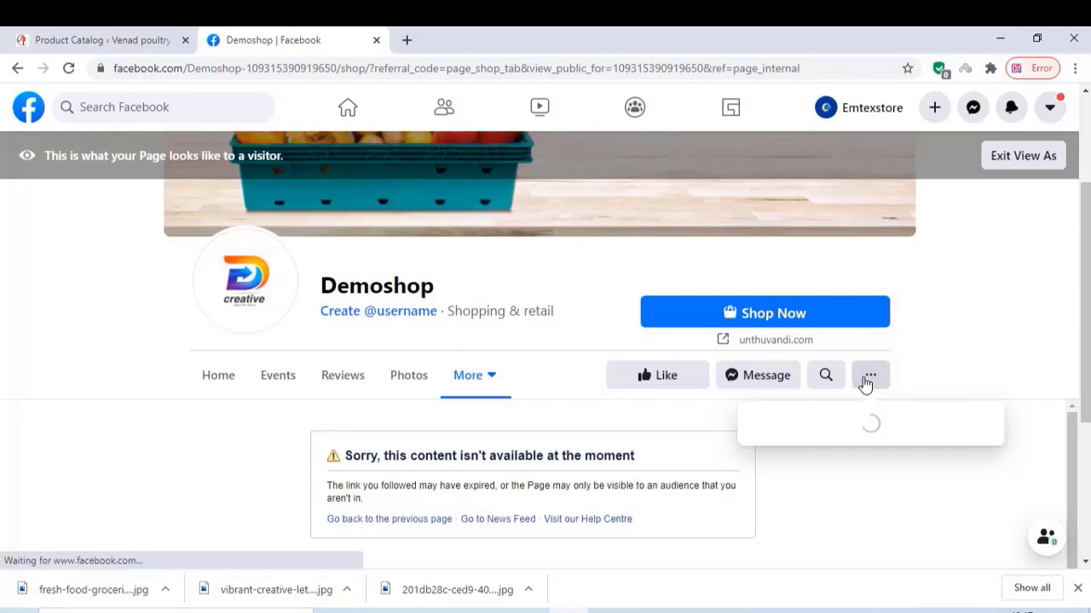
left_click(869, 375)
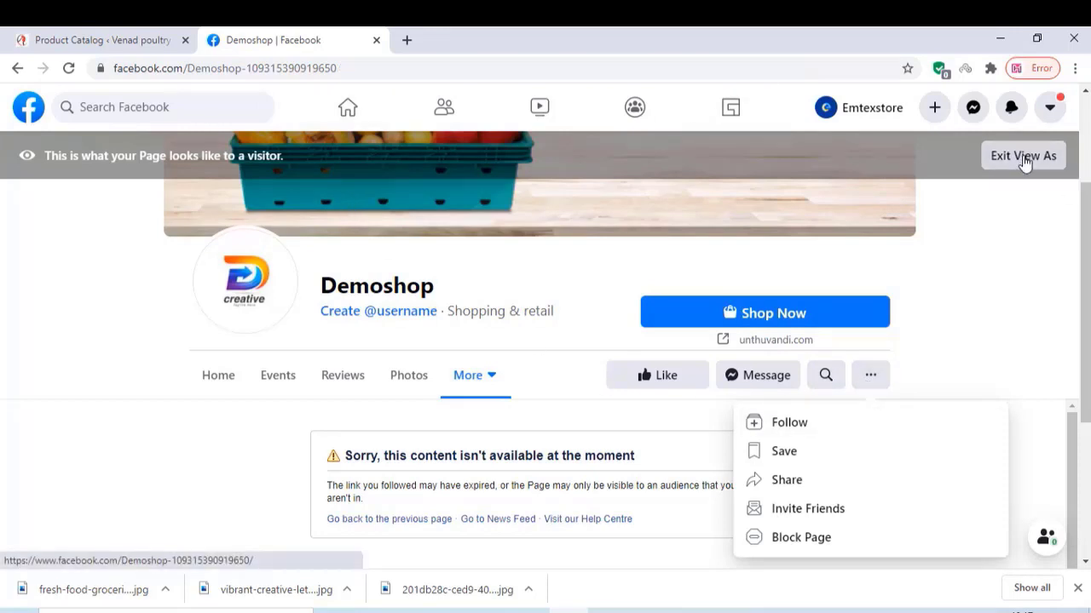
left_click(1023, 155)
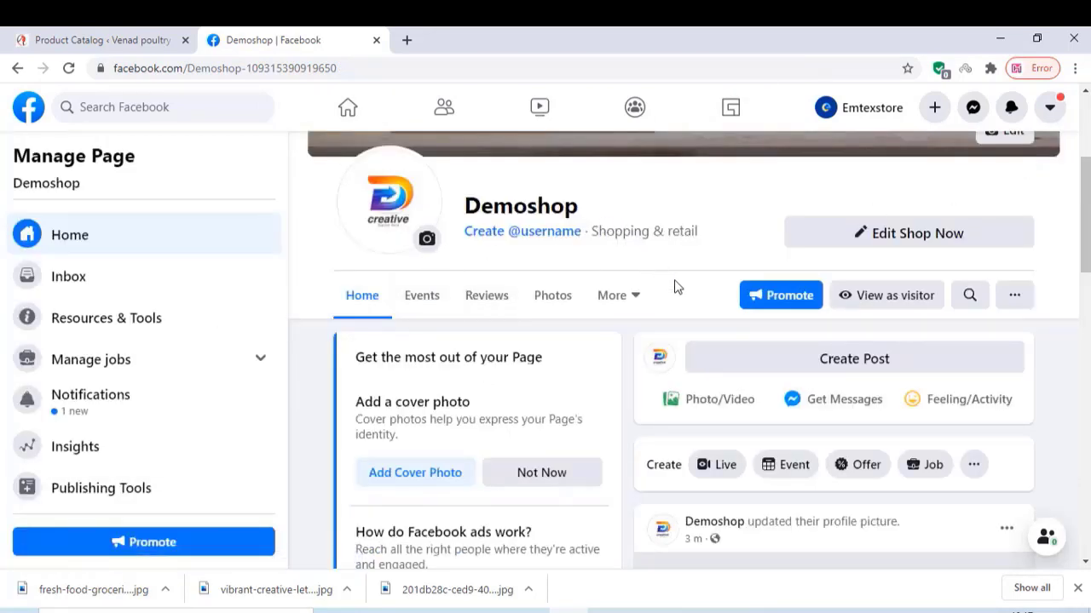
- Open the Shop section and accept the Seller's Terms and Policies
left_click(612, 295)
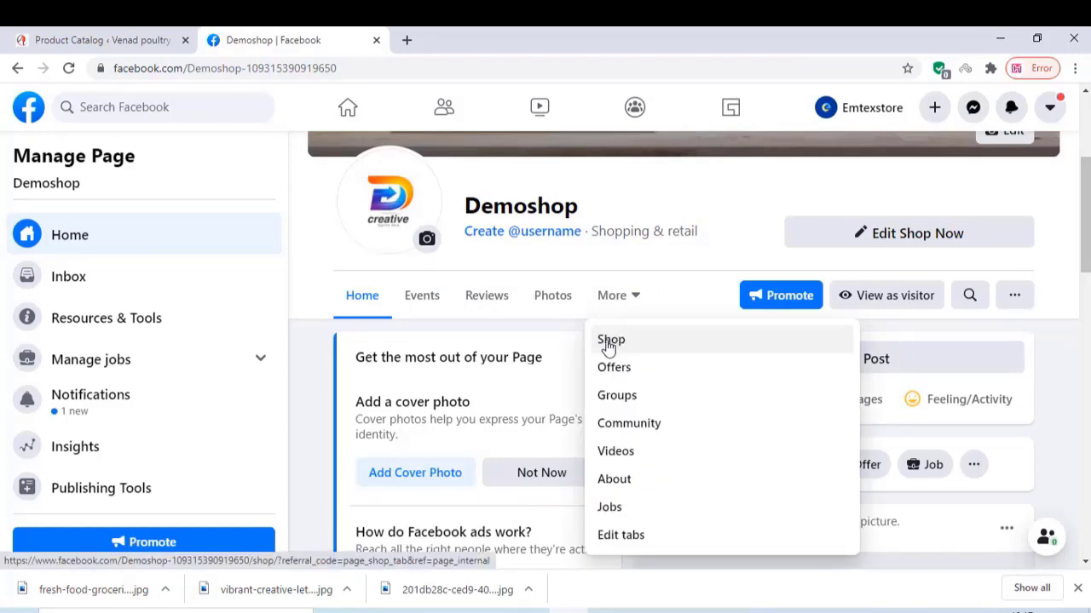
left_click(610, 339)
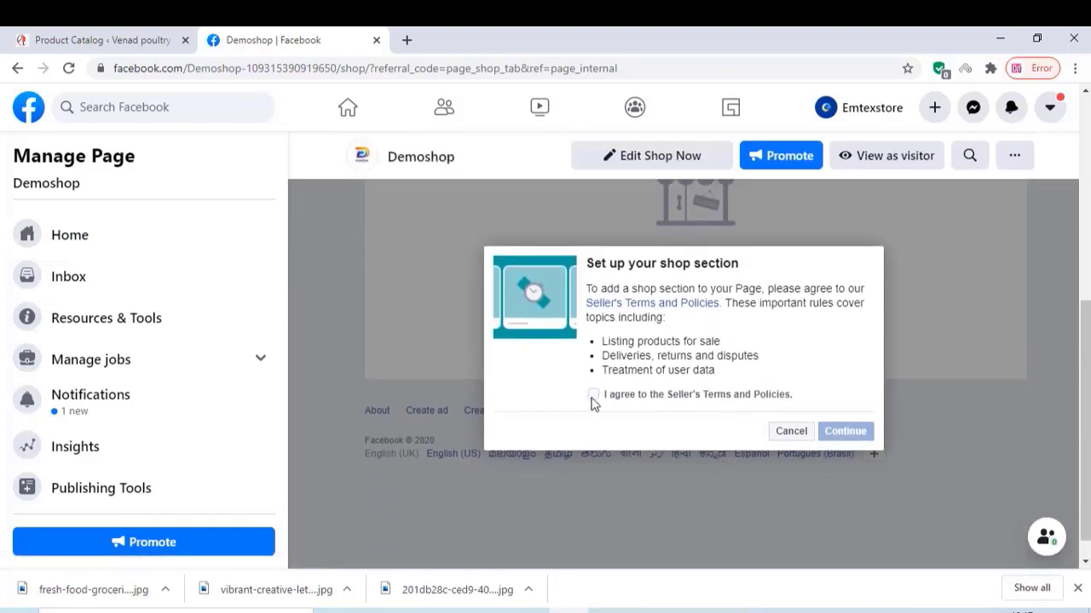
left_click(593, 395)
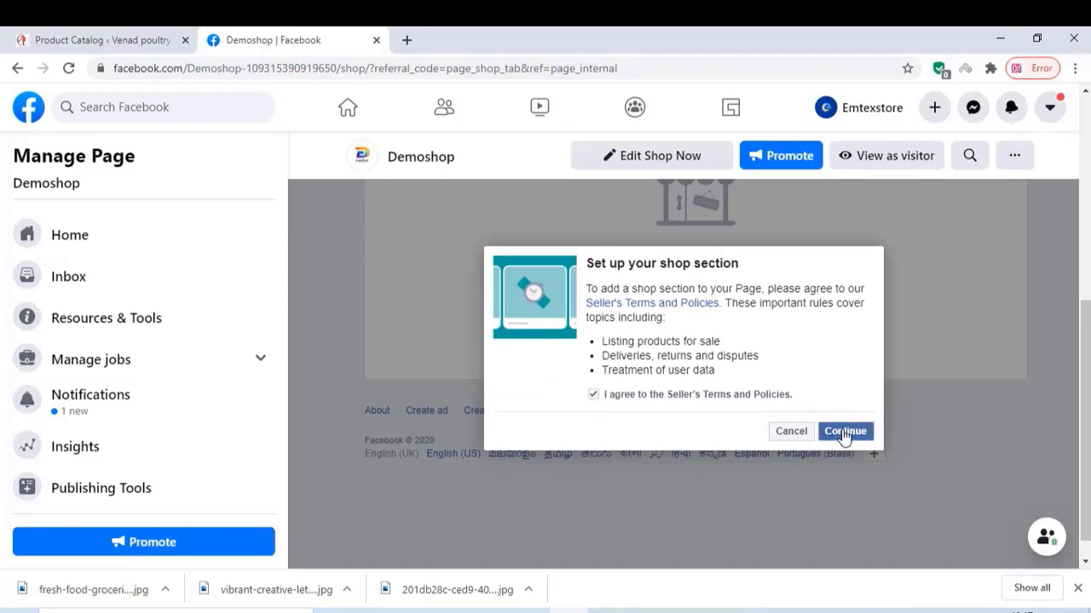
left_click(845, 431)
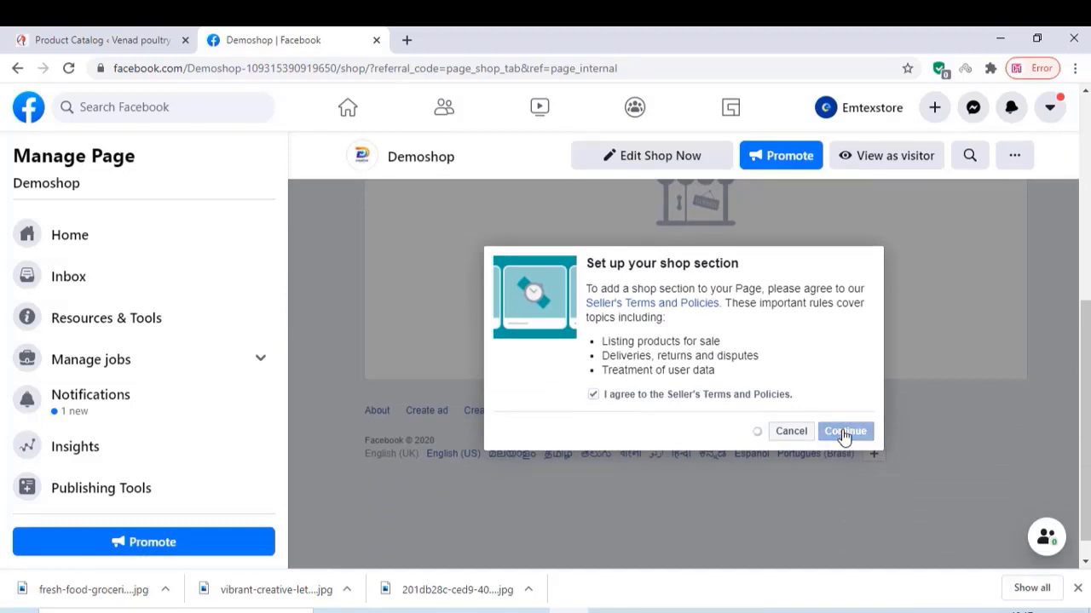
left_click(845, 431)
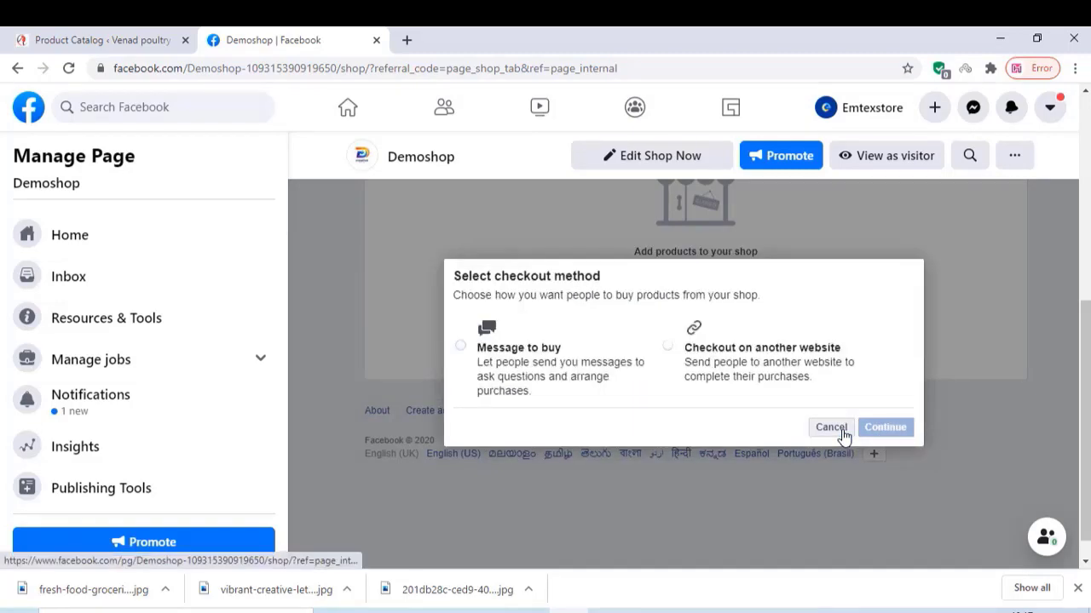
- Choose checkout on another website and save Indian Rupee as the shop currency
left_click(668, 345)
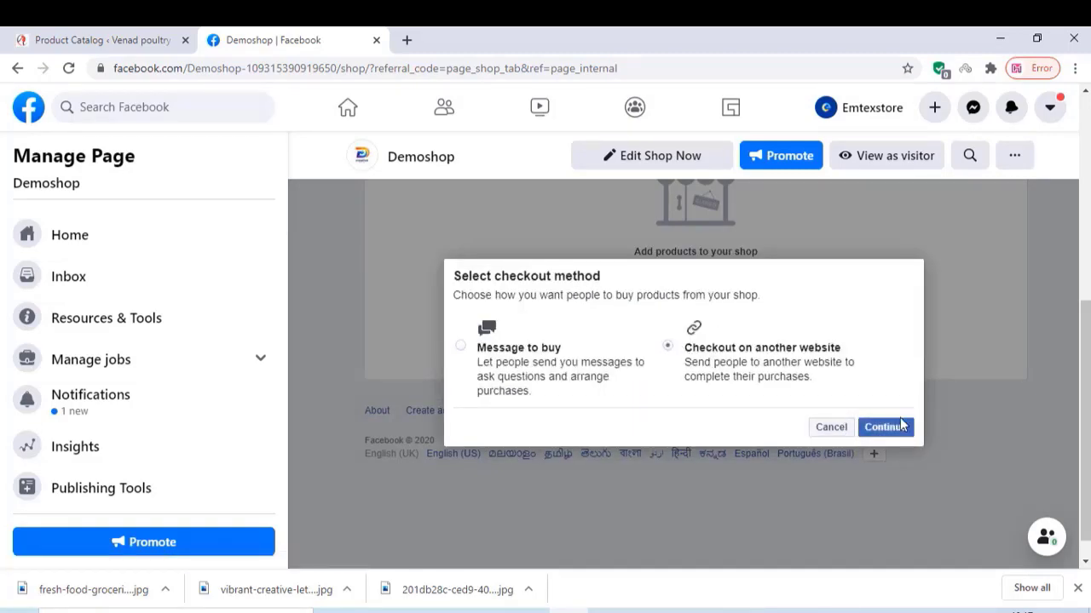
left_click(885, 426)
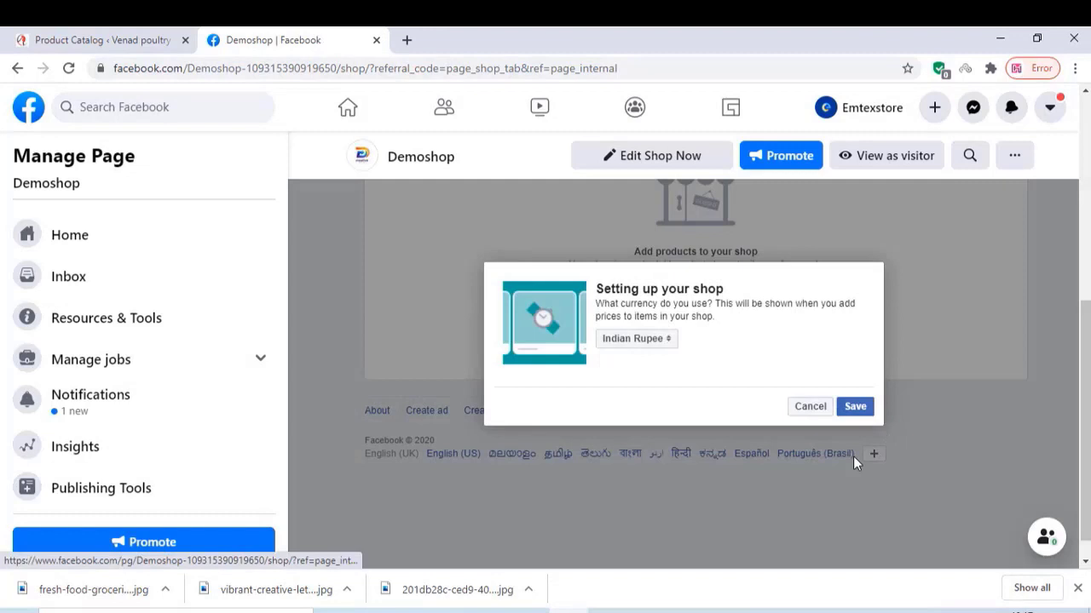
left_click(636, 338)
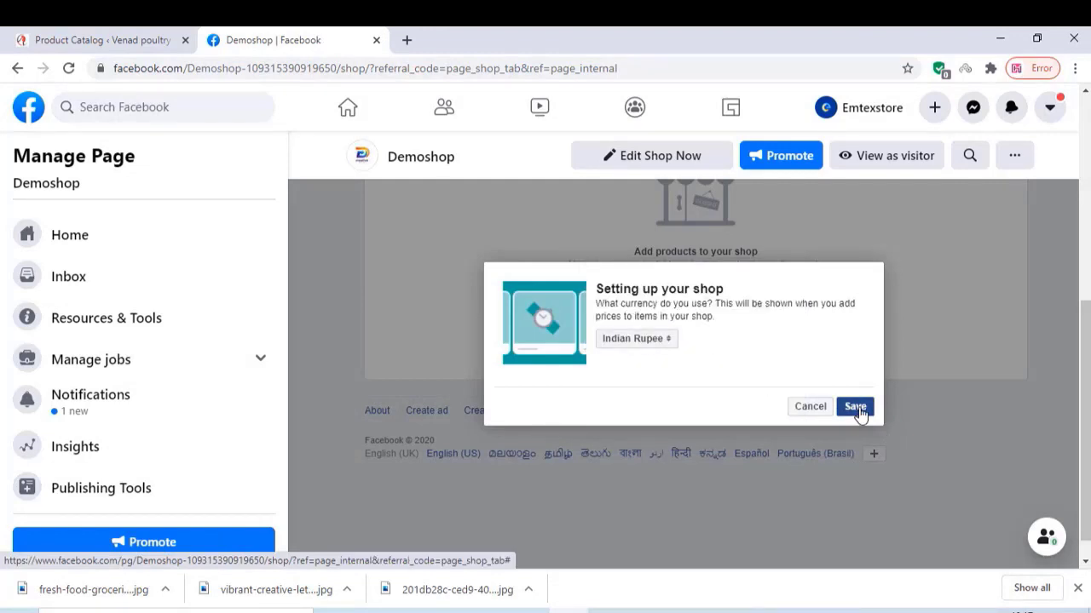
left_click(855, 406)
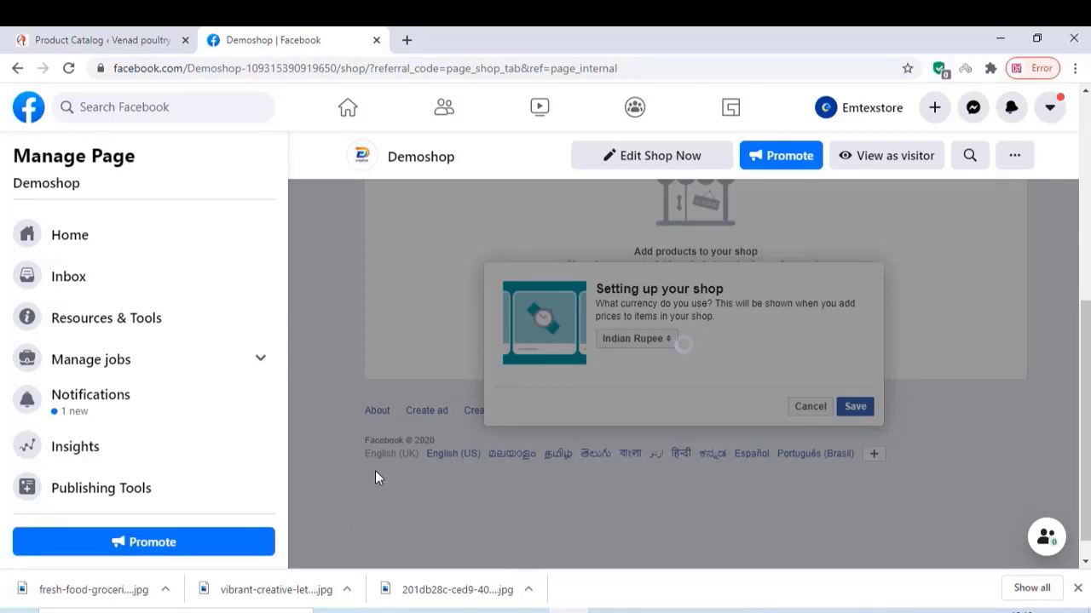
left_click(853, 406)
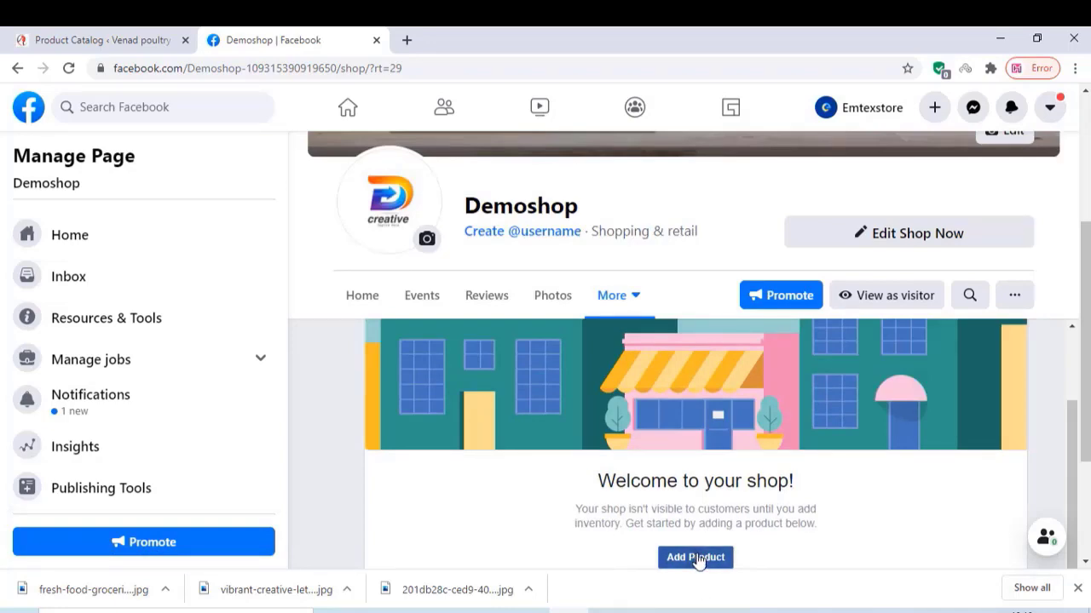
mouse_move(586, 412)
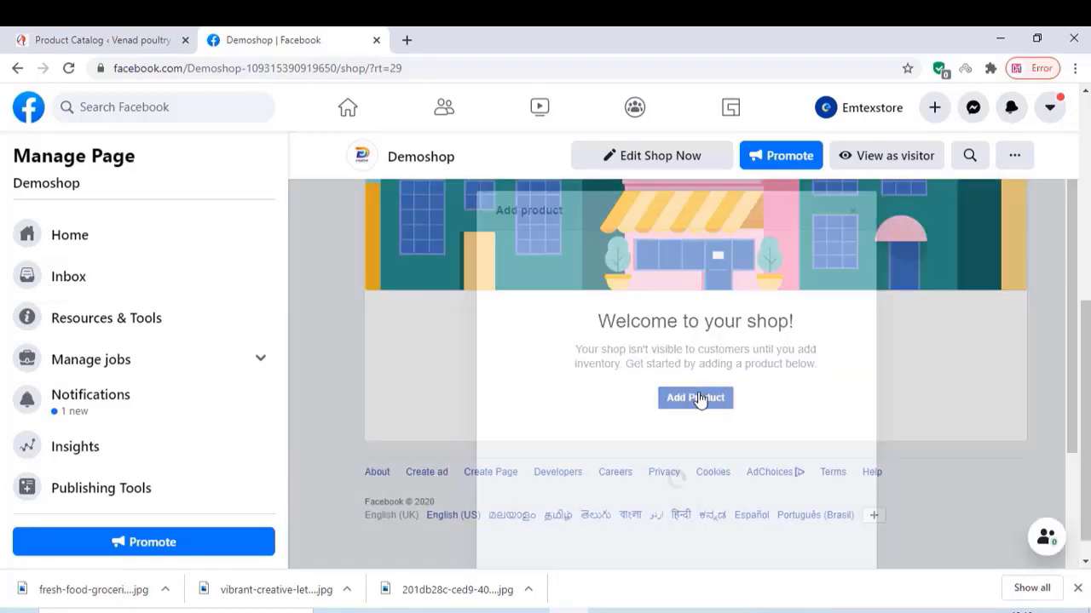
- Look over the add-product form and cancel it, returning to the WordPress dashboard
left_click(695, 398)
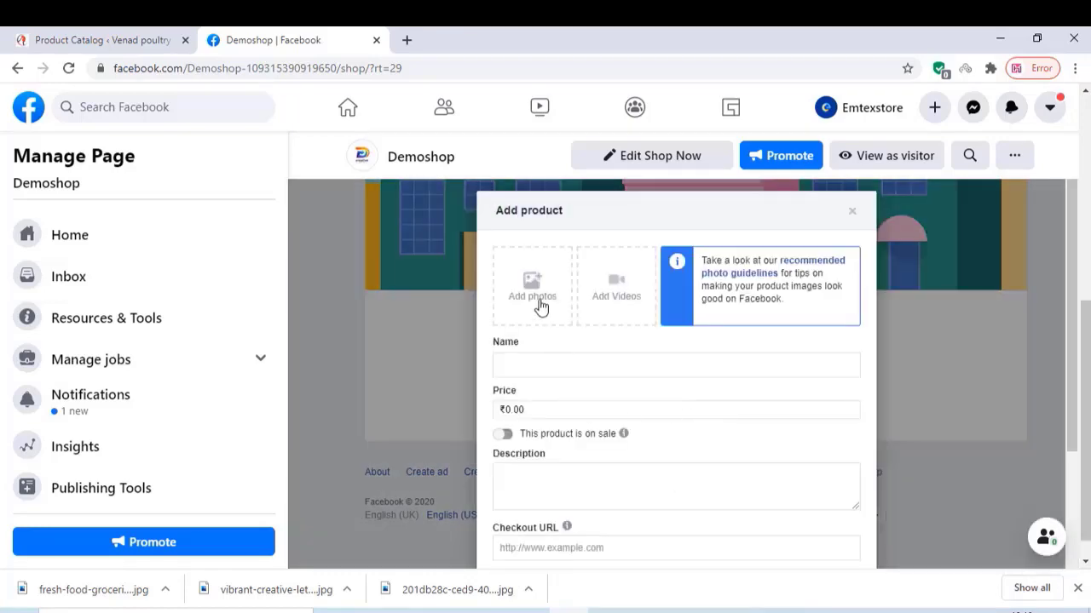
scroll("down", 3)
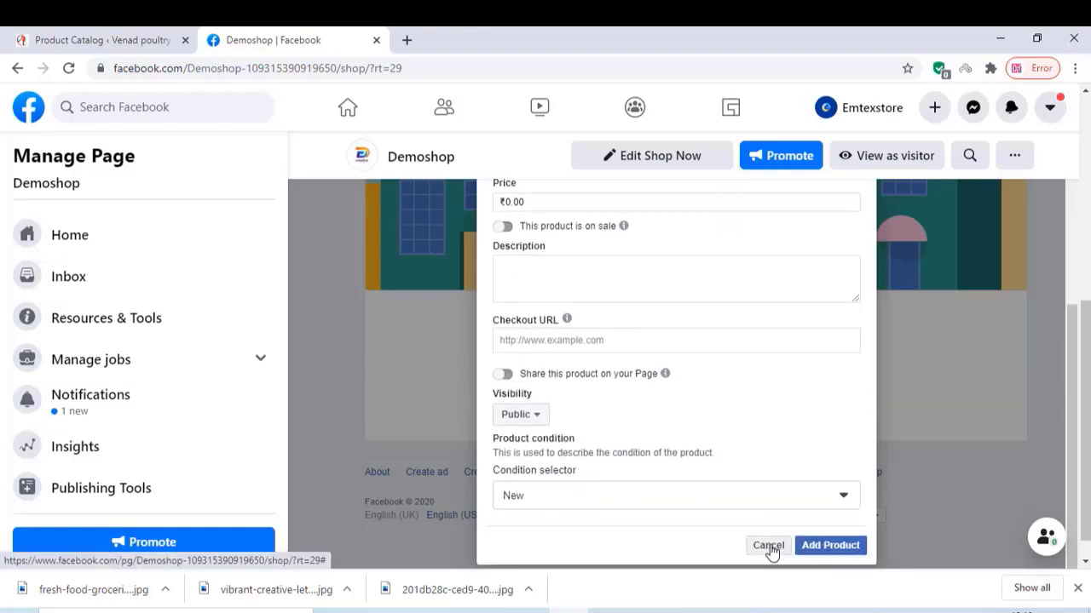
left_click(102, 41)
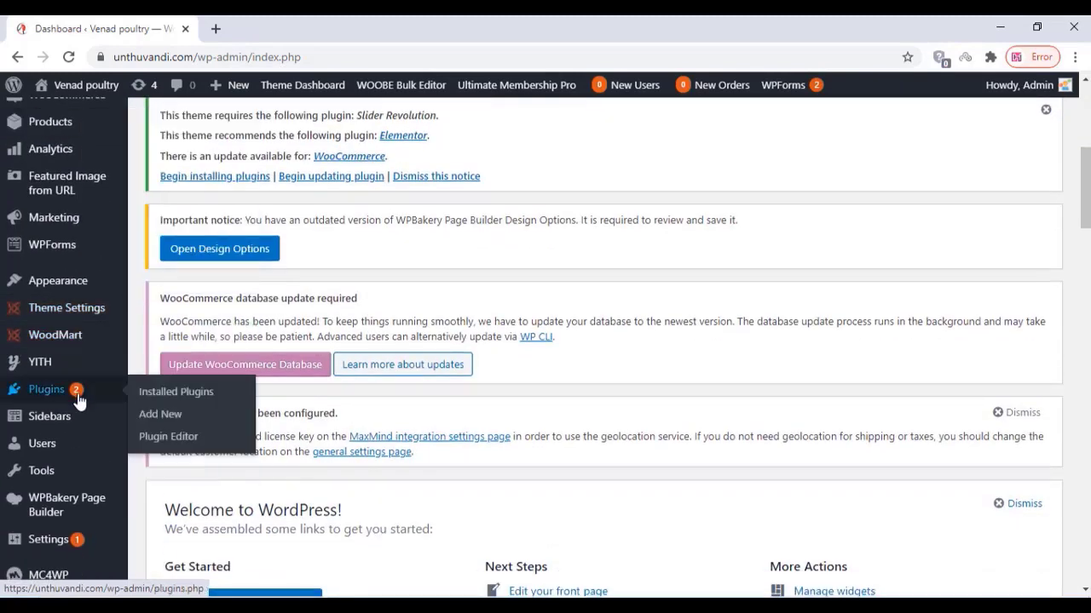
- Upload the product-catalog-feed-pro.zip archive as a new plugin
left_click(160, 414)
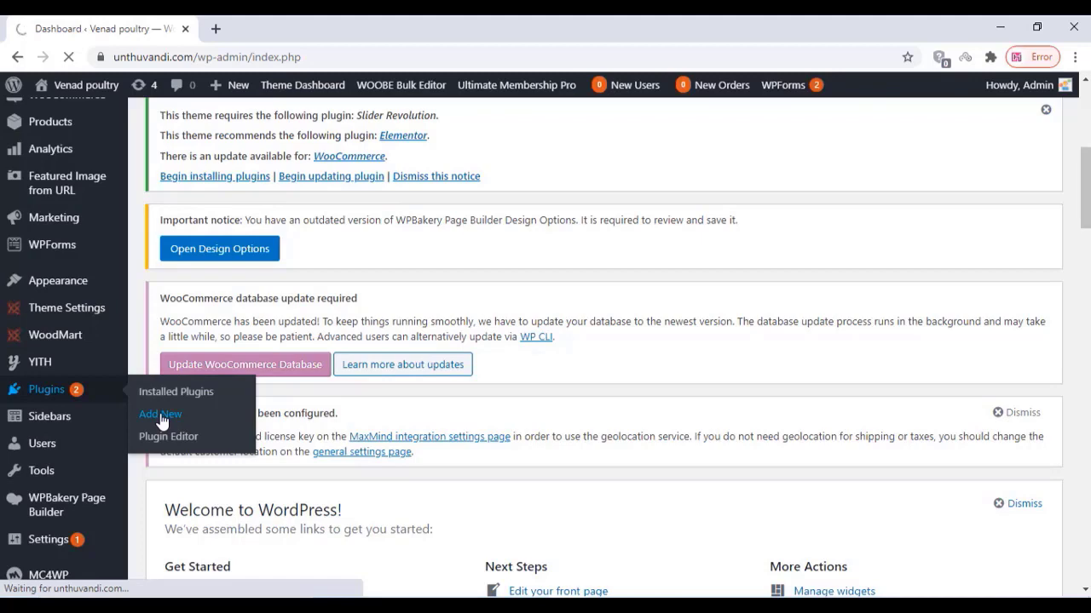
left_click(161, 414)
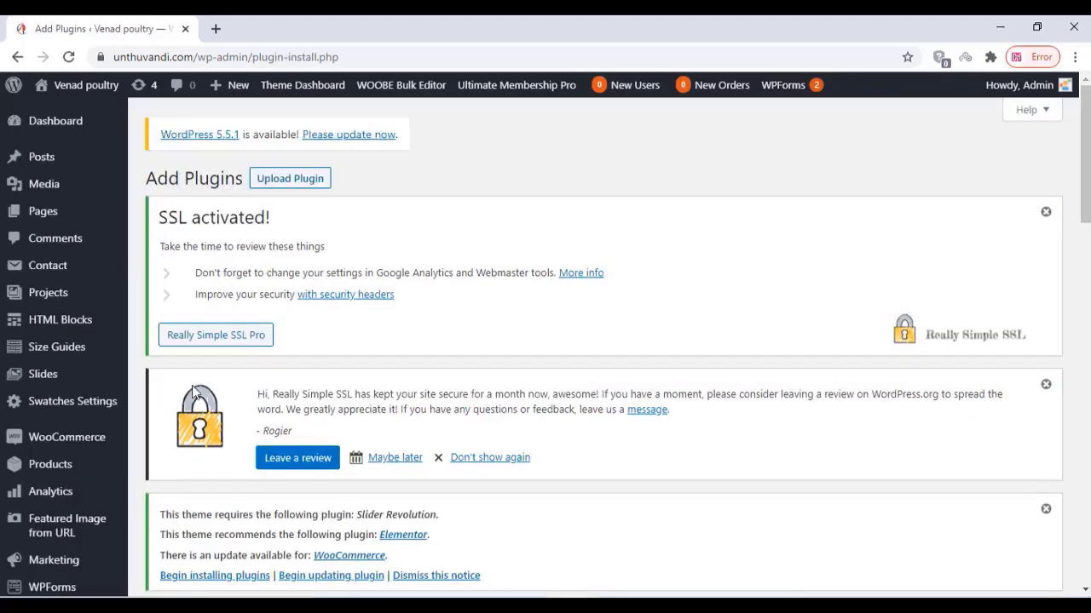
scroll("down", 3)
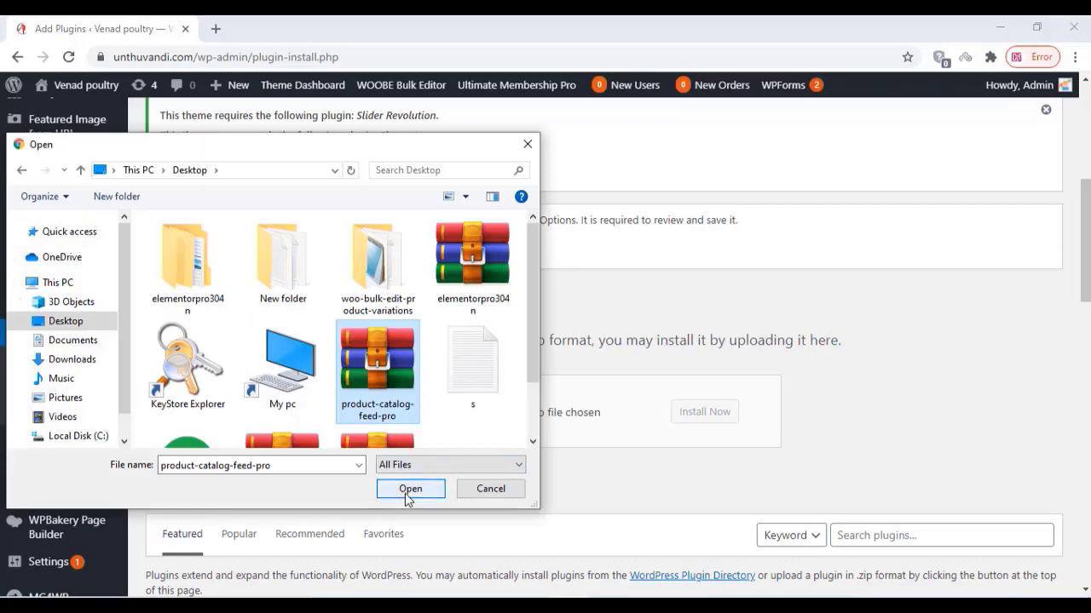
left_click(409, 487)
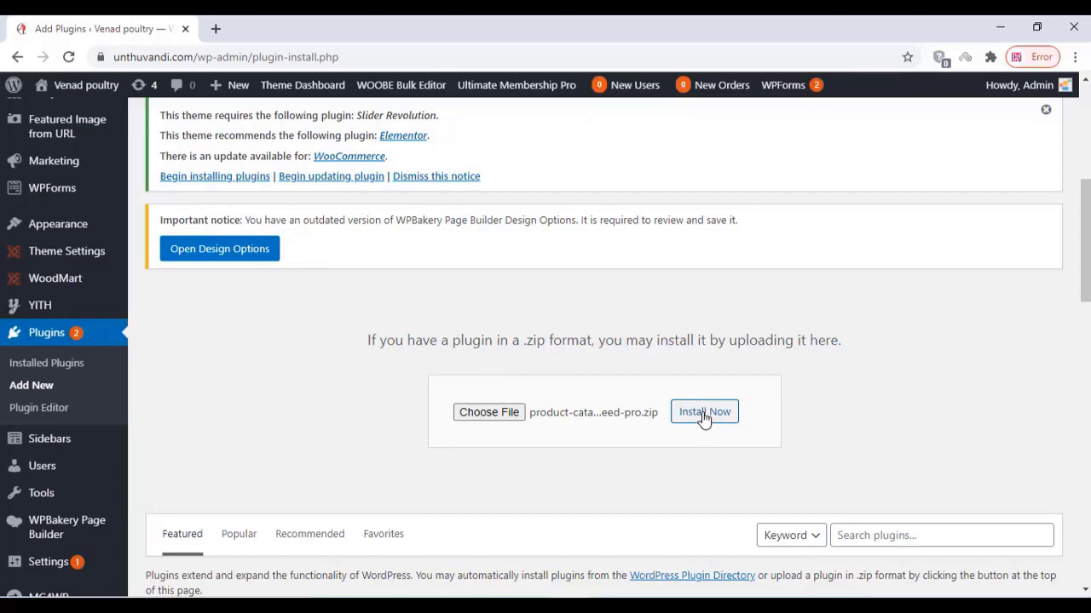
- Install the uploaded plugin and activate it
left_click(704, 410)
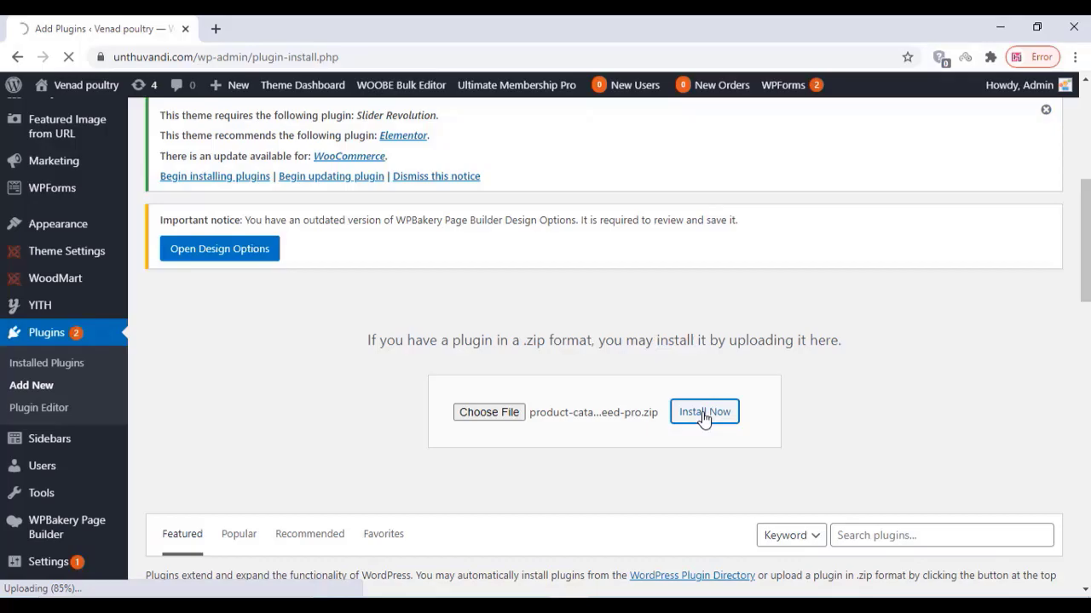
left_click(704, 411)
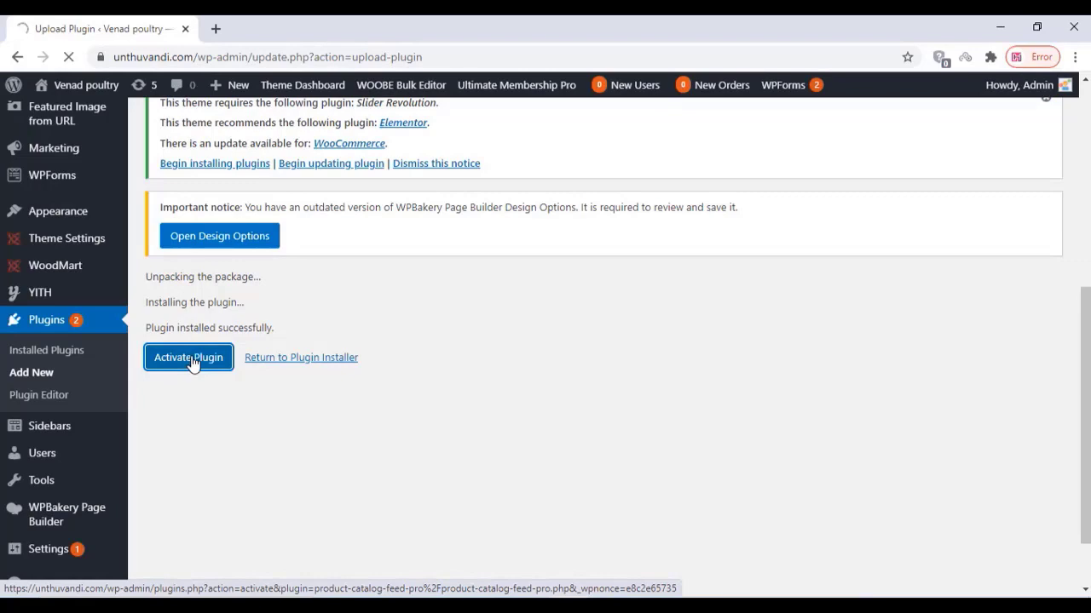
left_click(188, 357)
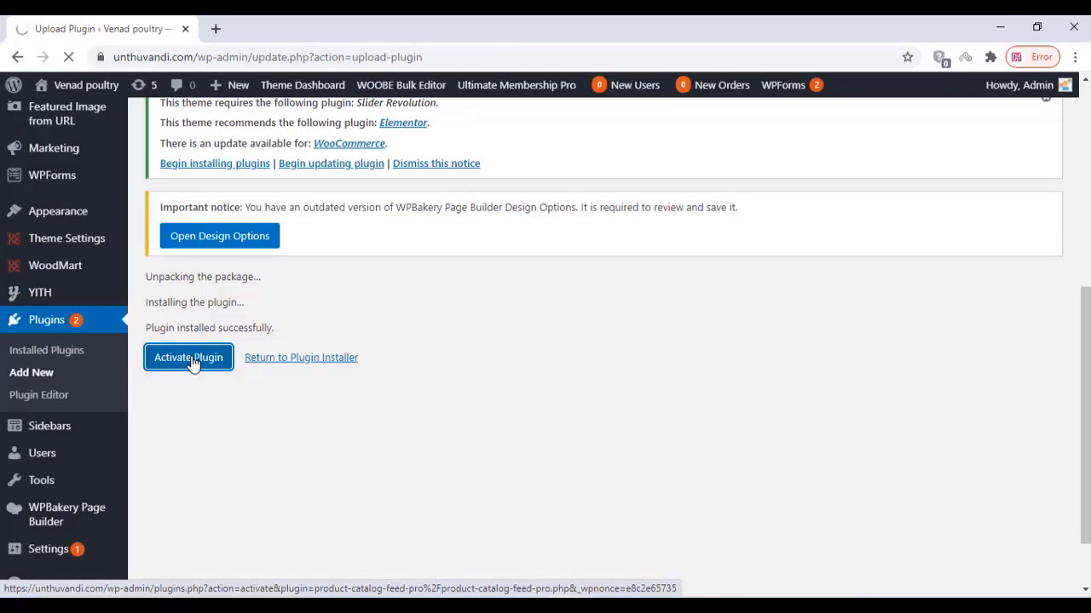
- Open the Product Catalog Pro plugin from the admin sidebar
left_click(187, 358)
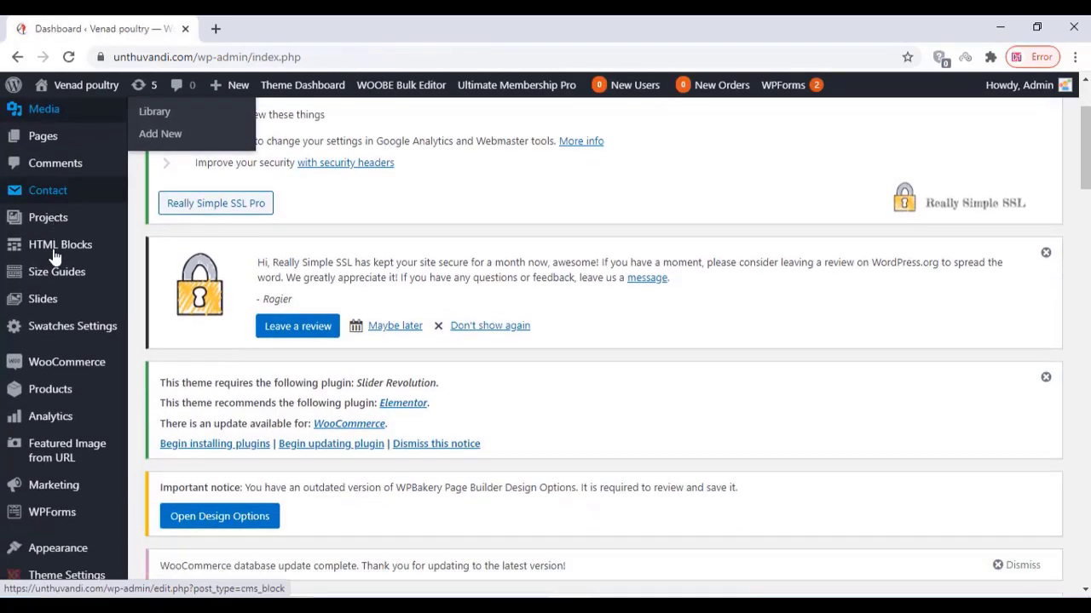
scroll("down", 3)
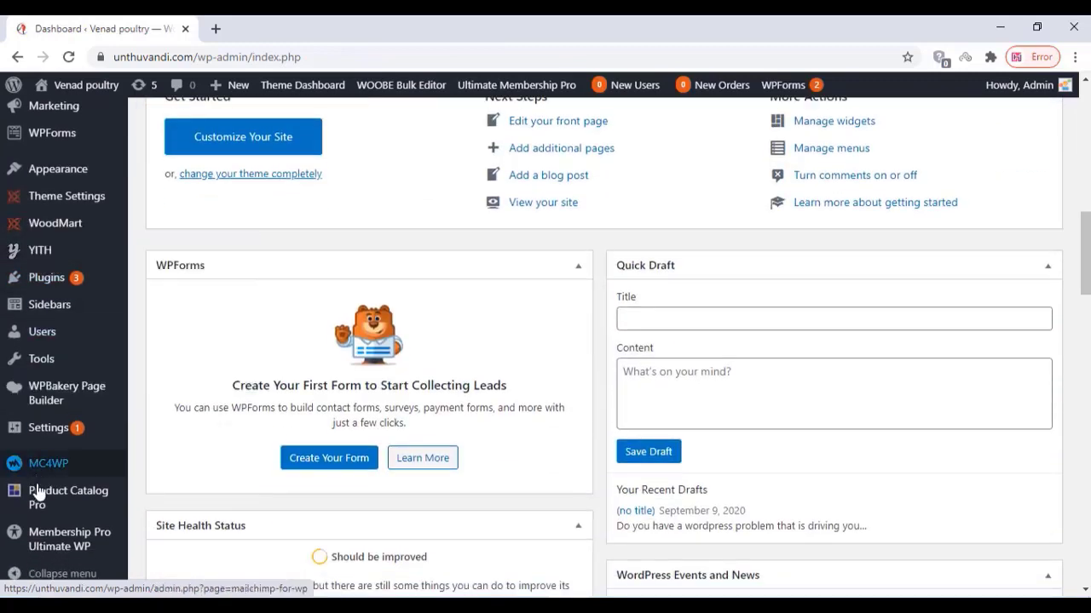
left_click(68, 497)
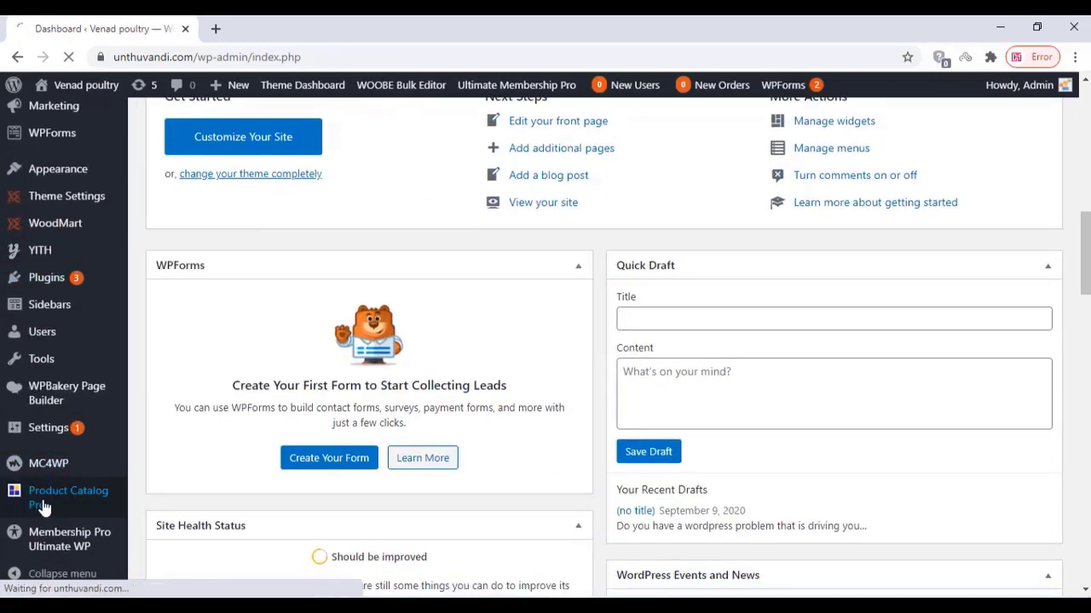
left_click(69, 491)
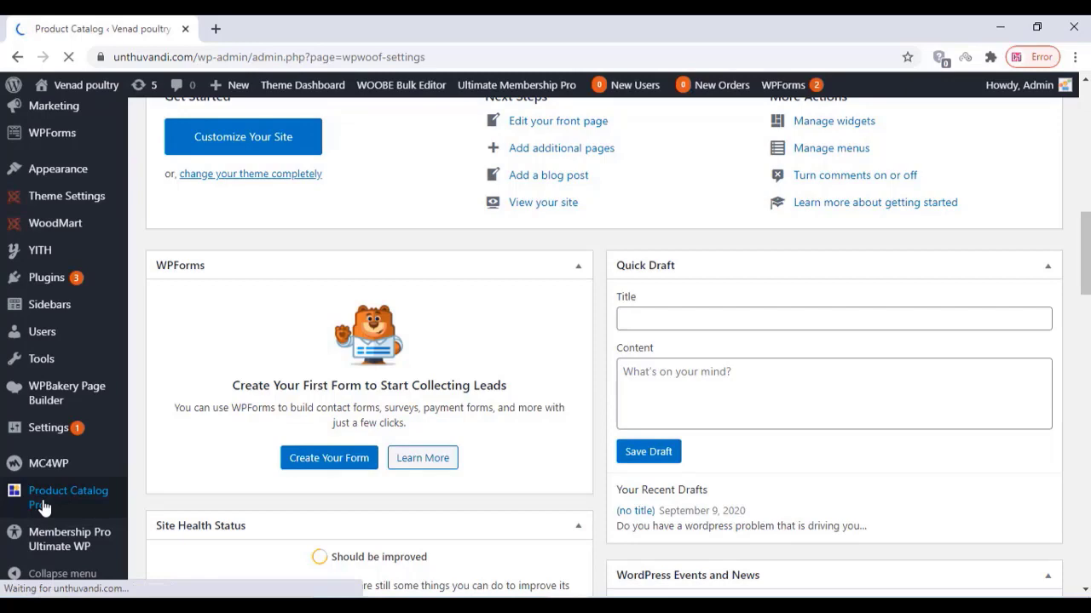
- Start a new feed named demostore and show the feed type list
left_click(68, 497)
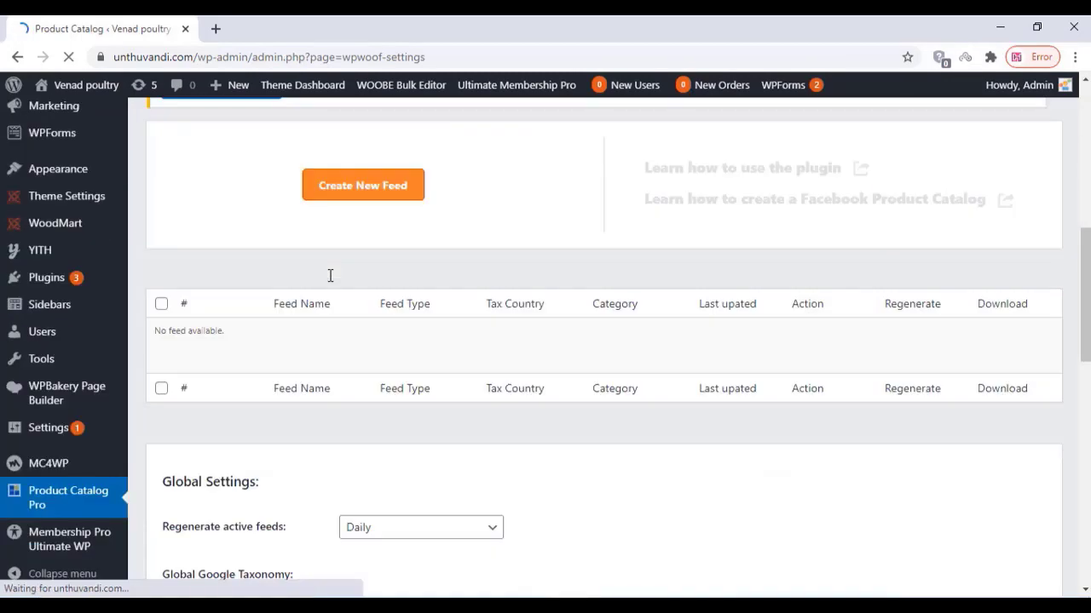
scroll("down", 3)
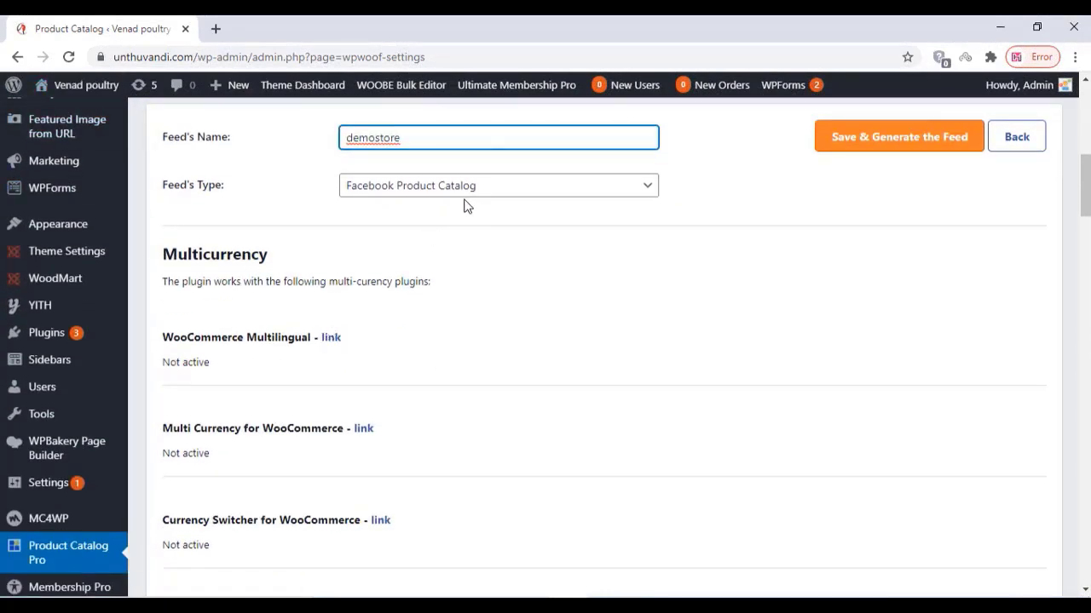
left_click(498, 184)
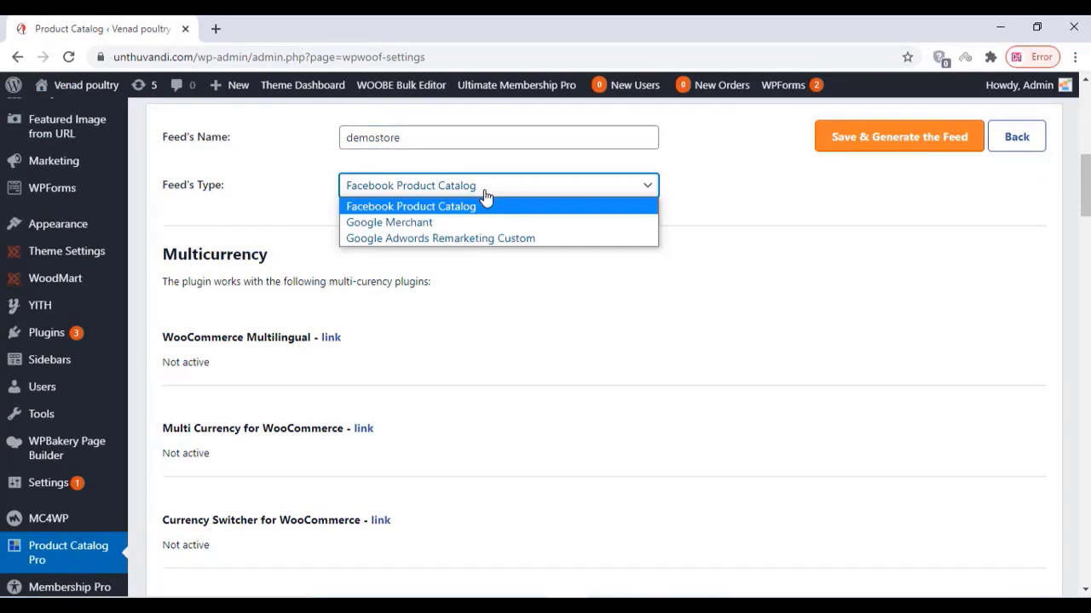
- Set the feed type to Facebook Product Catalog and save & generate the demostore feed
left_click(409, 204)
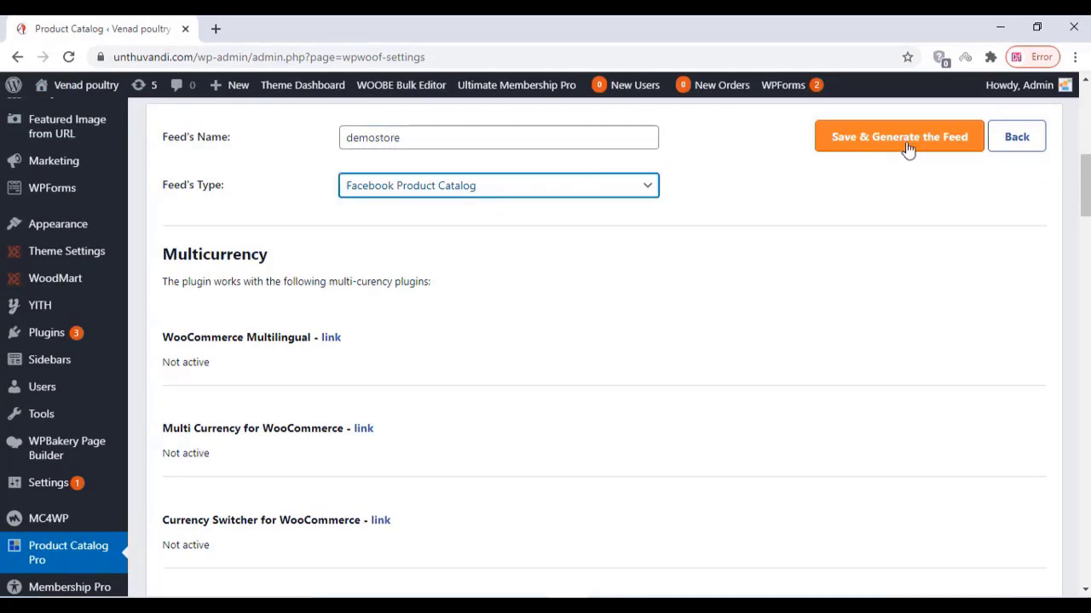
mouse_move(770, 198)
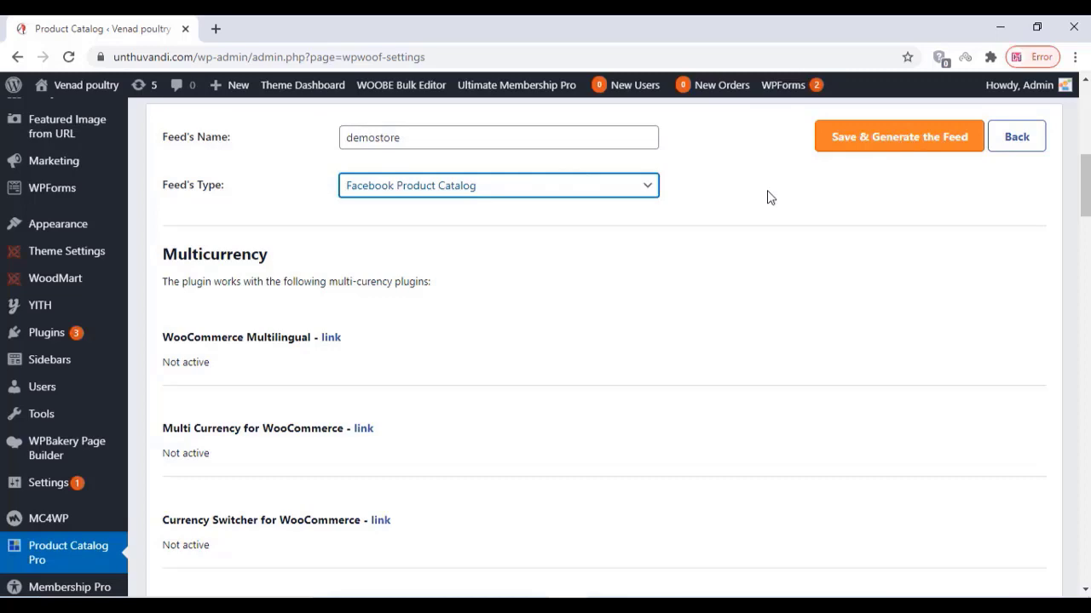
scroll("down", 3)
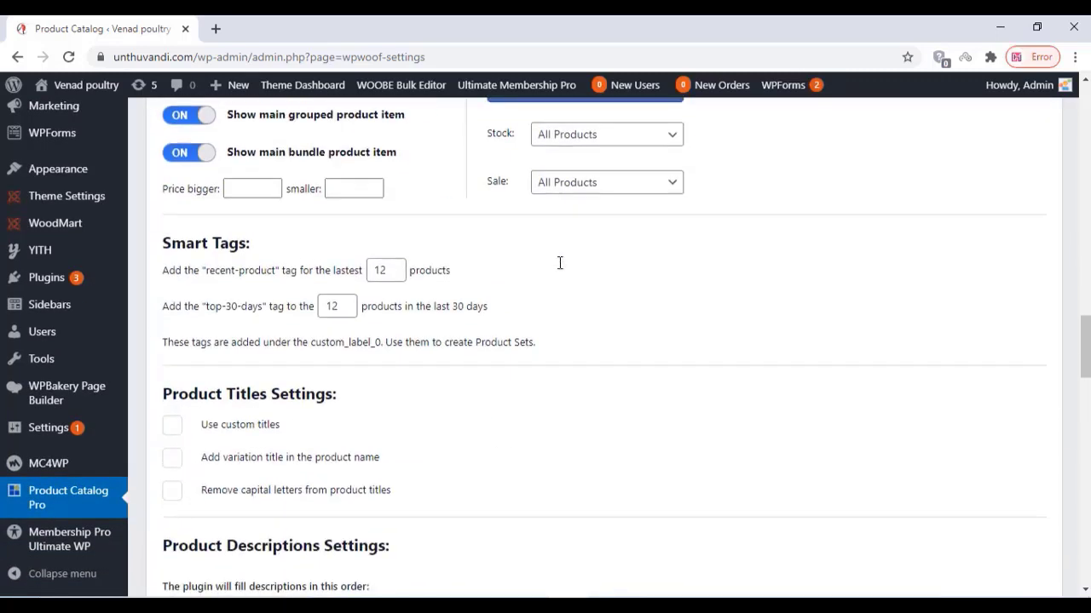
scroll("down", 3)
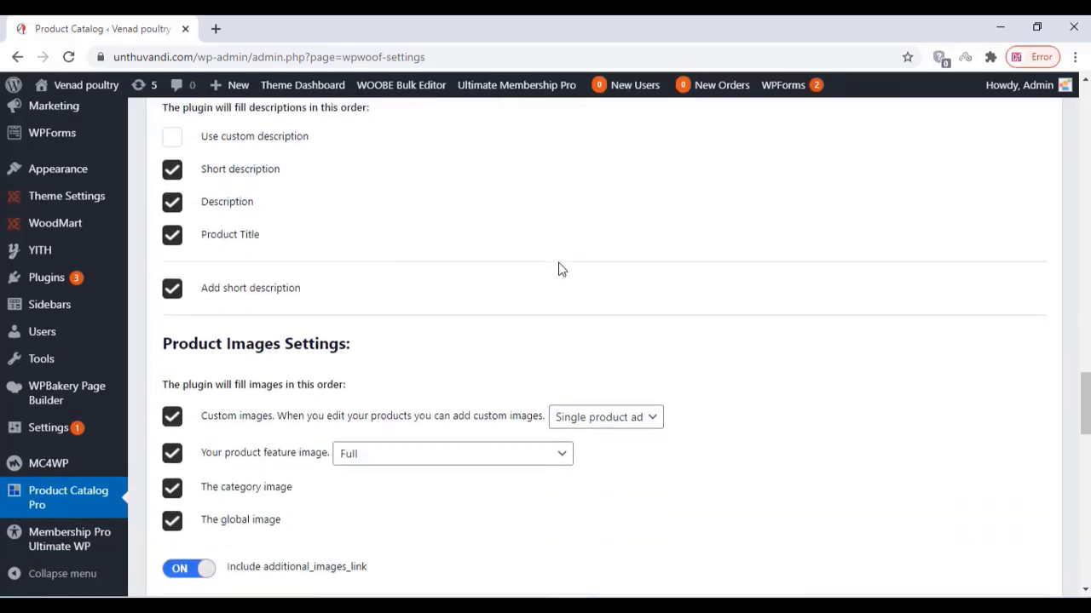
scroll("down", 3)
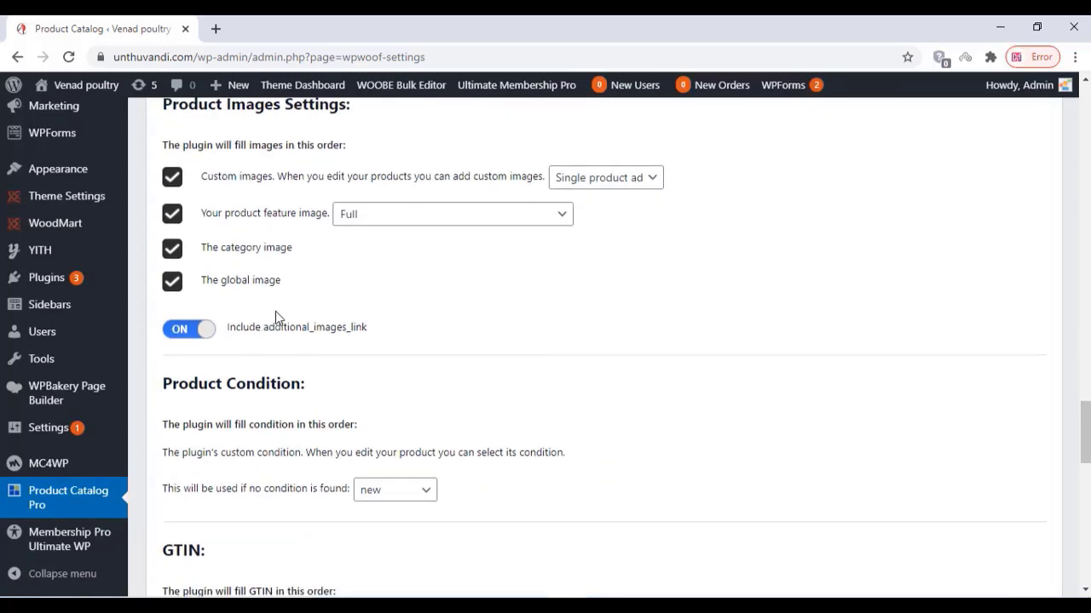
scroll("down", 3)
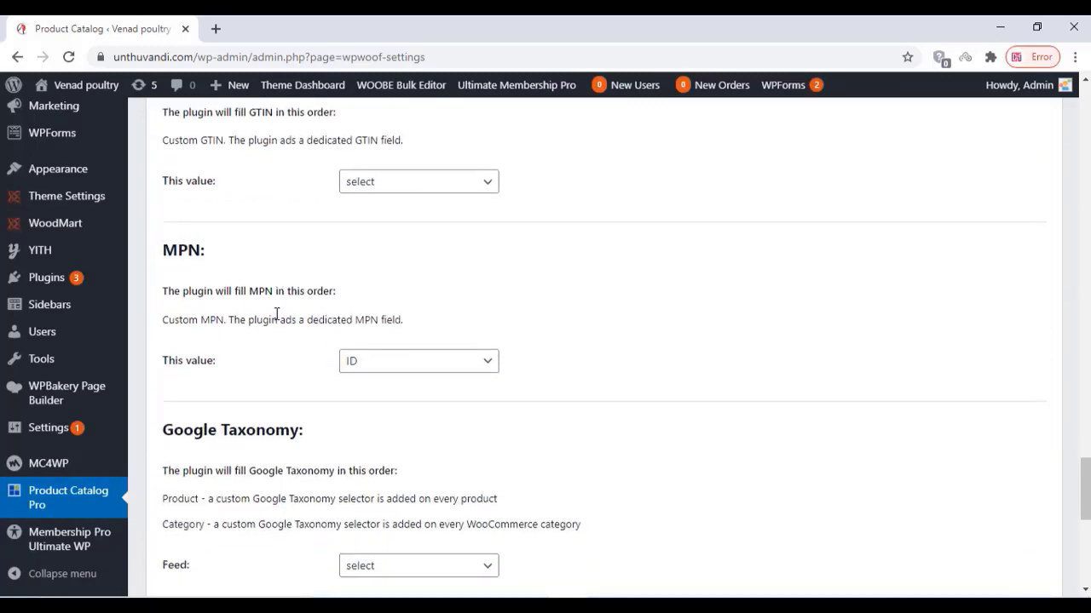
scroll("down", 3)
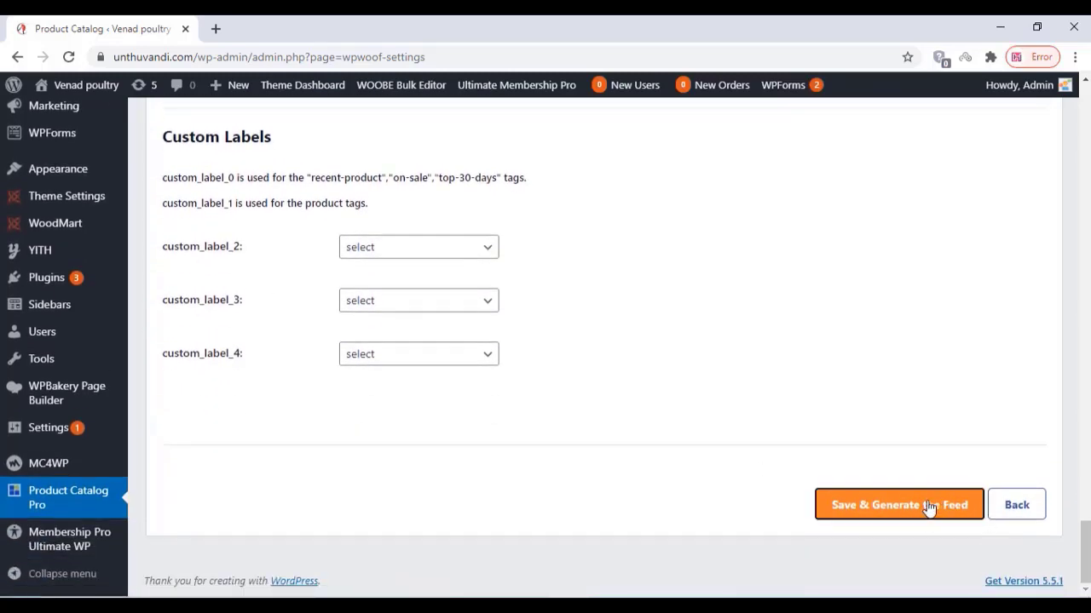
left_click(898, 505)
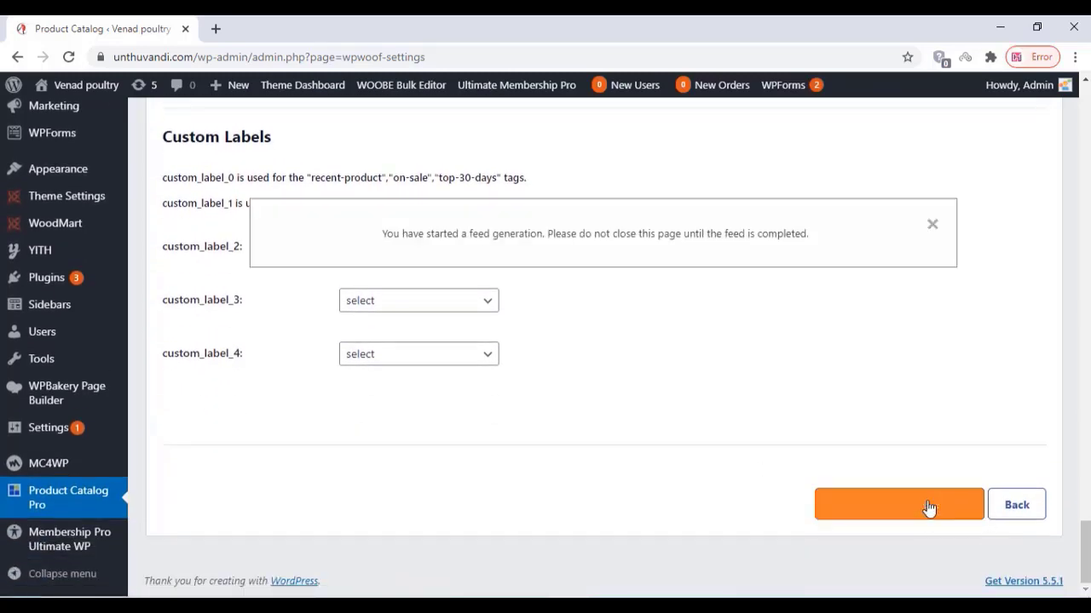
left_click(898, 504)
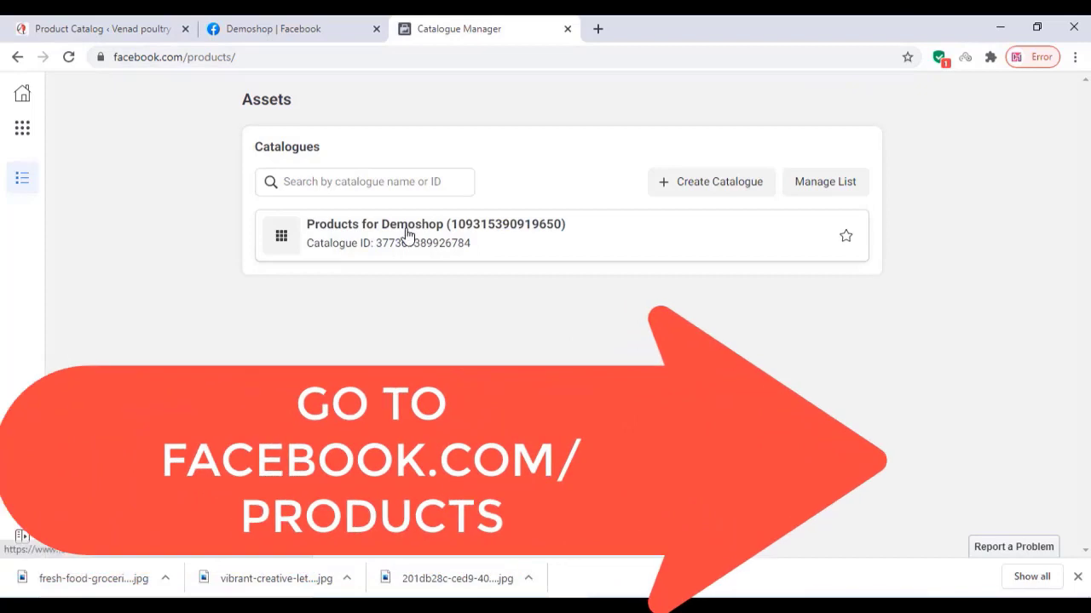
- Choose bulk upload via a scheduled feed for the Products for Demoshop catalogue
left_click(409, 237)
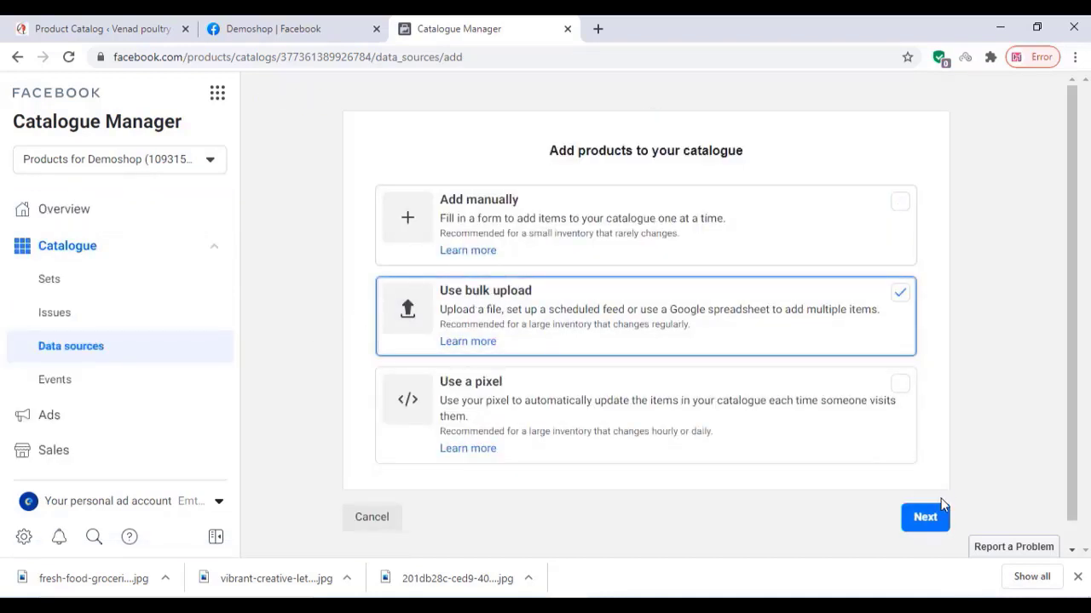
left_click(924, 518)
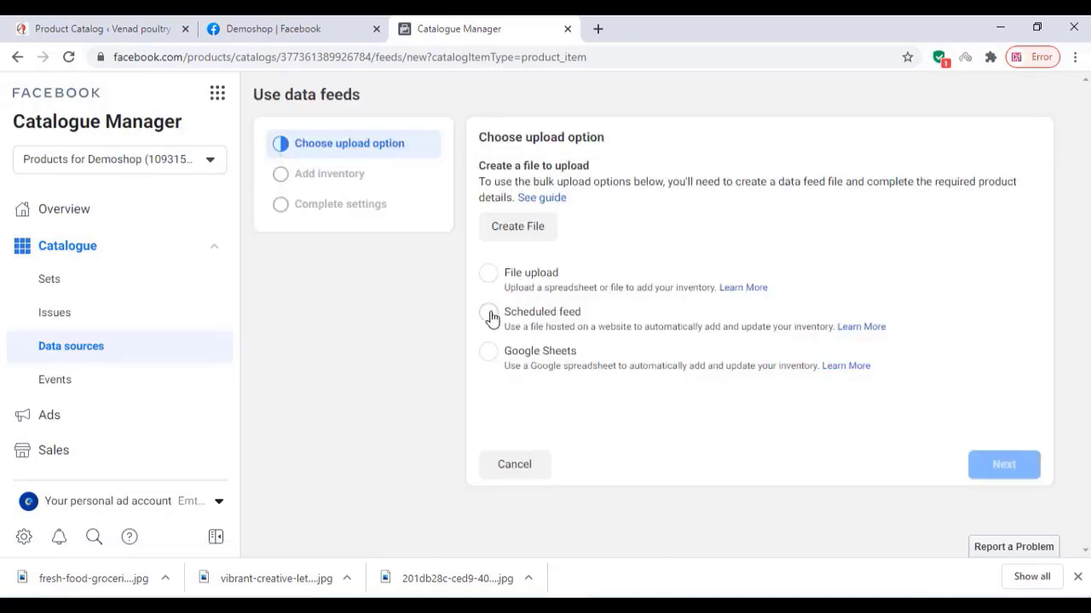
left_click(487, 311)
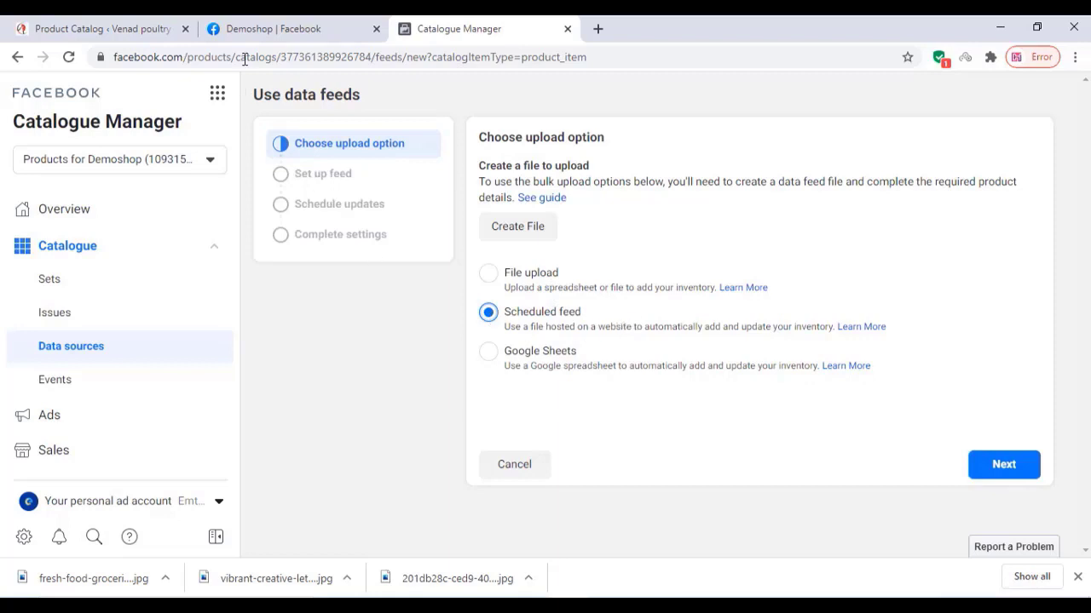
mouse_move(102, 27)
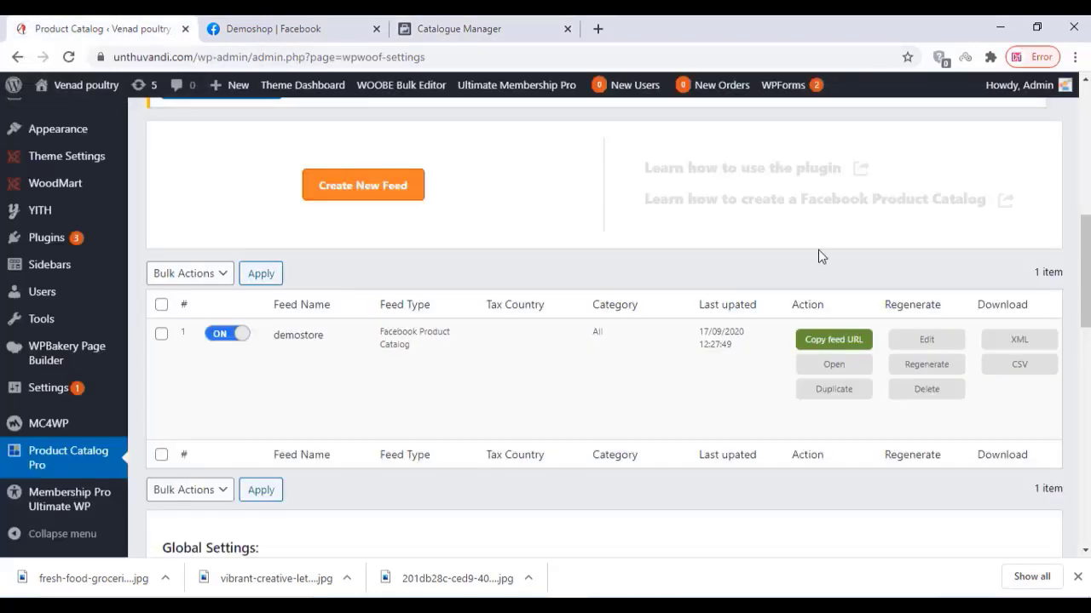
mouse_move(508, 27)
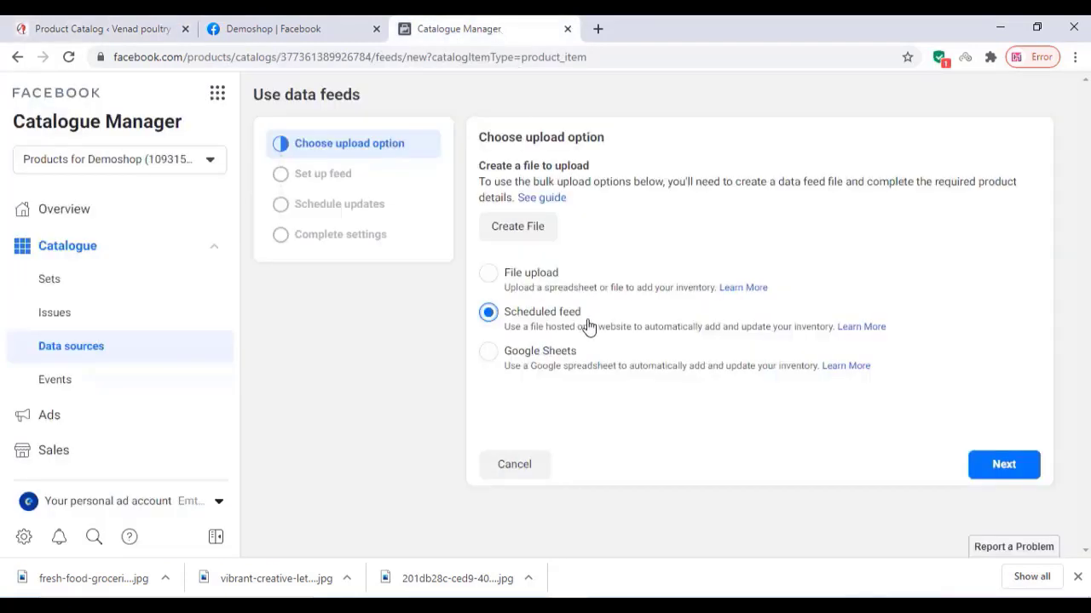
- Point the feed at unthuvandi.com's demostore.xml URL and set it to update daily
left_click(1004, 463)
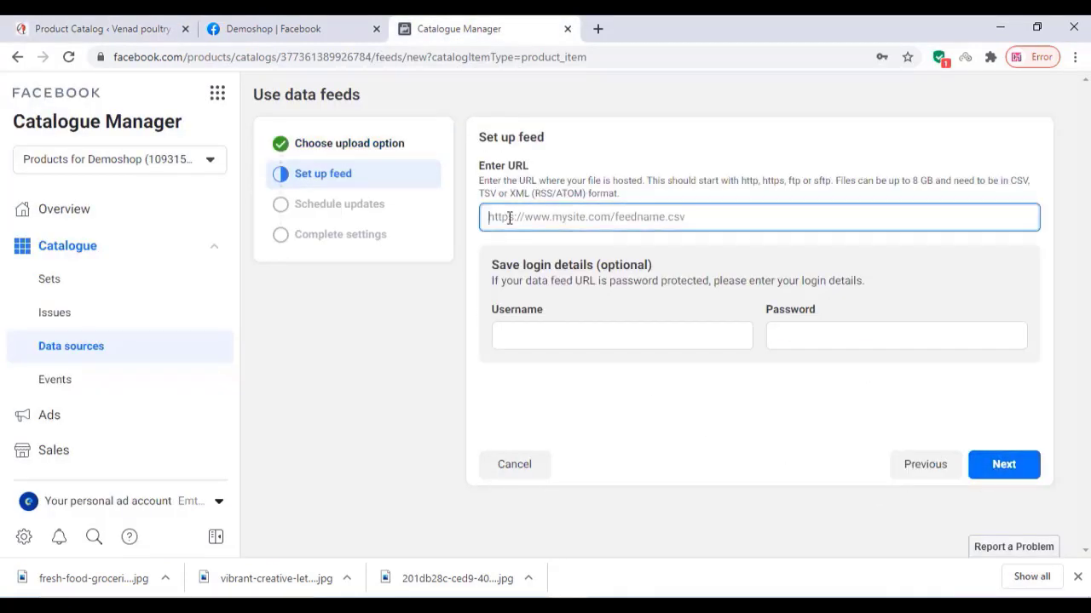
type("https://unthuvandi.com/wp-content/uploads/wpwoof-feed/xml/demostore.xml")
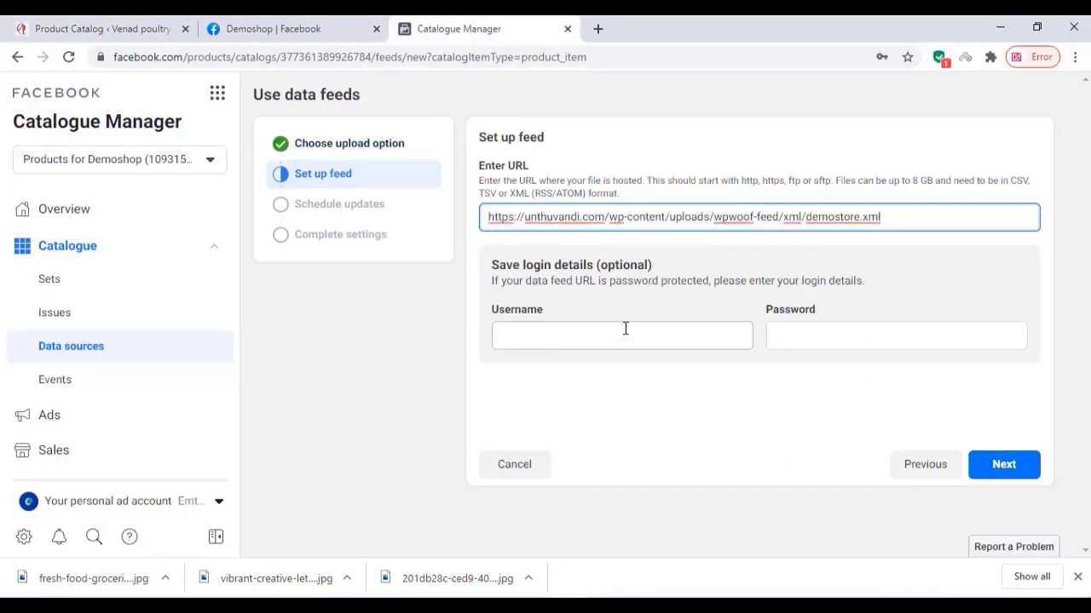
left_click(1004, 463)
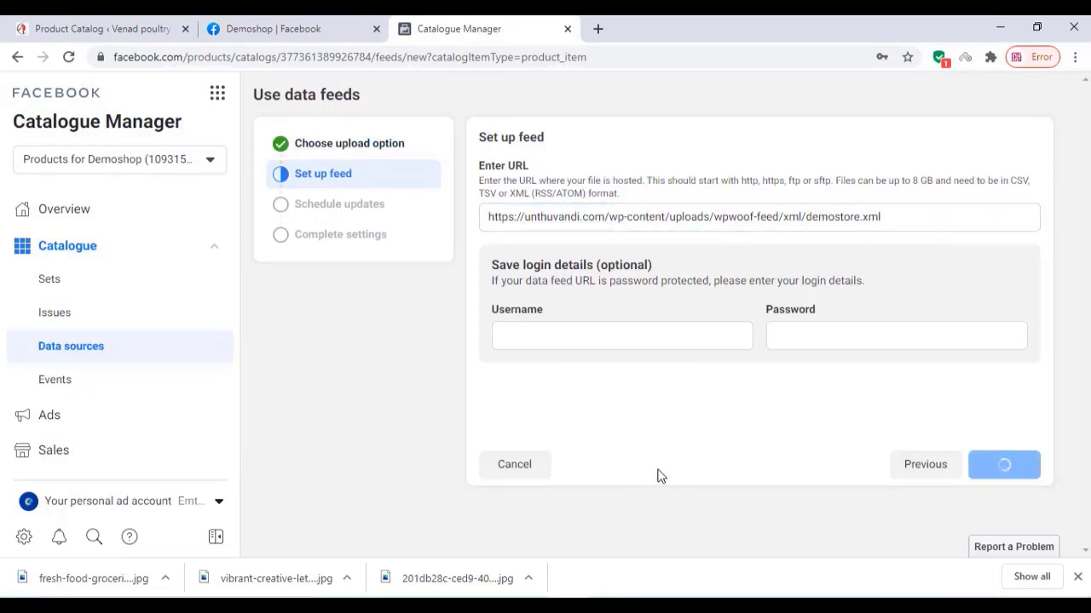
left_click(1003, 464)
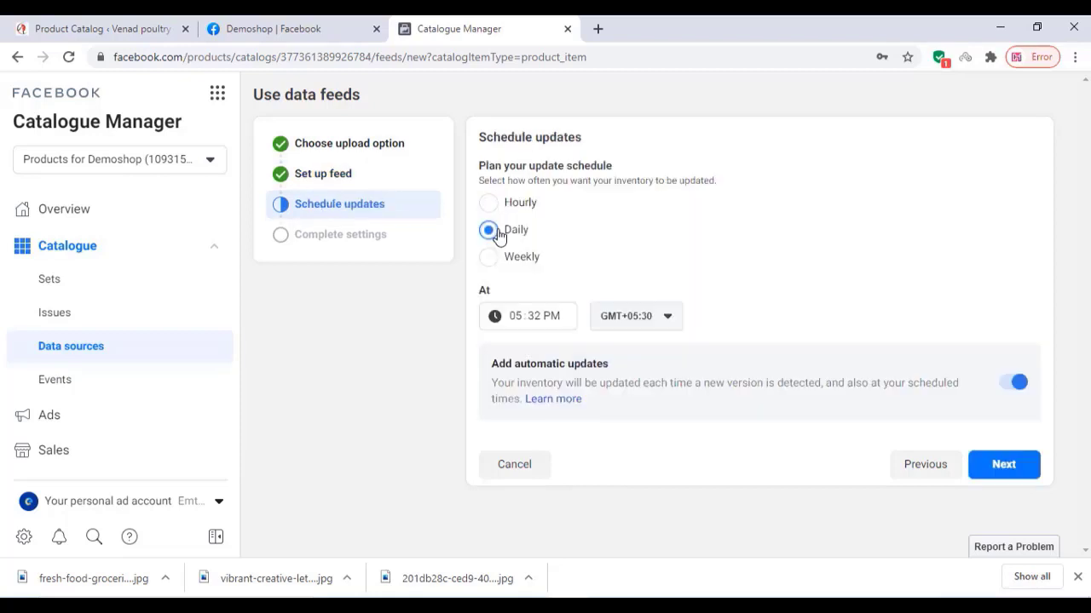
- Set the default currency to INR – Indian Rupee and upload the feed
left_click(1003, 463)
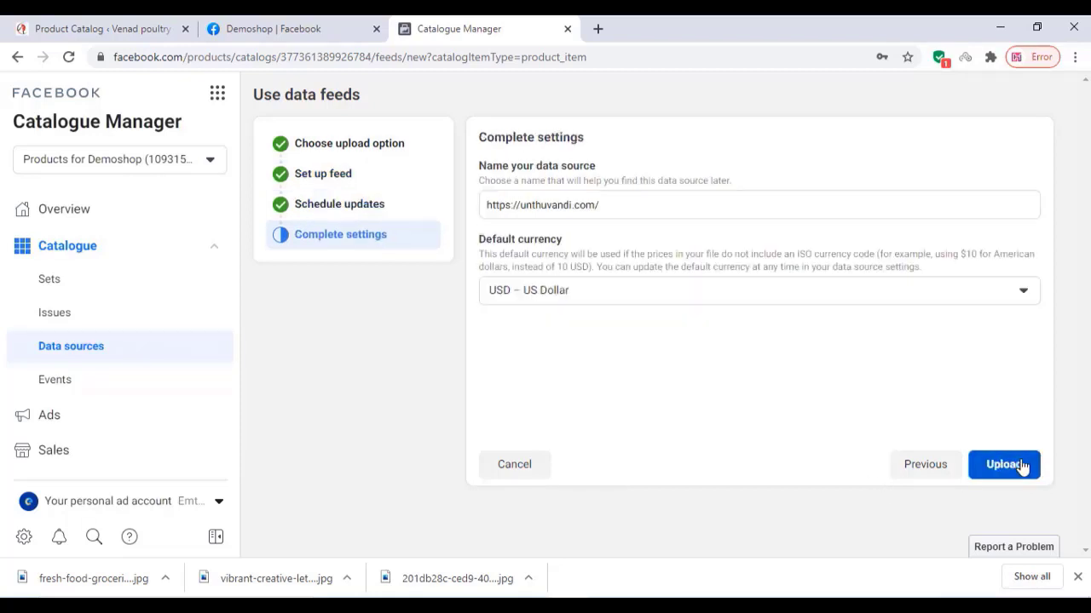
left_click(757, 290)
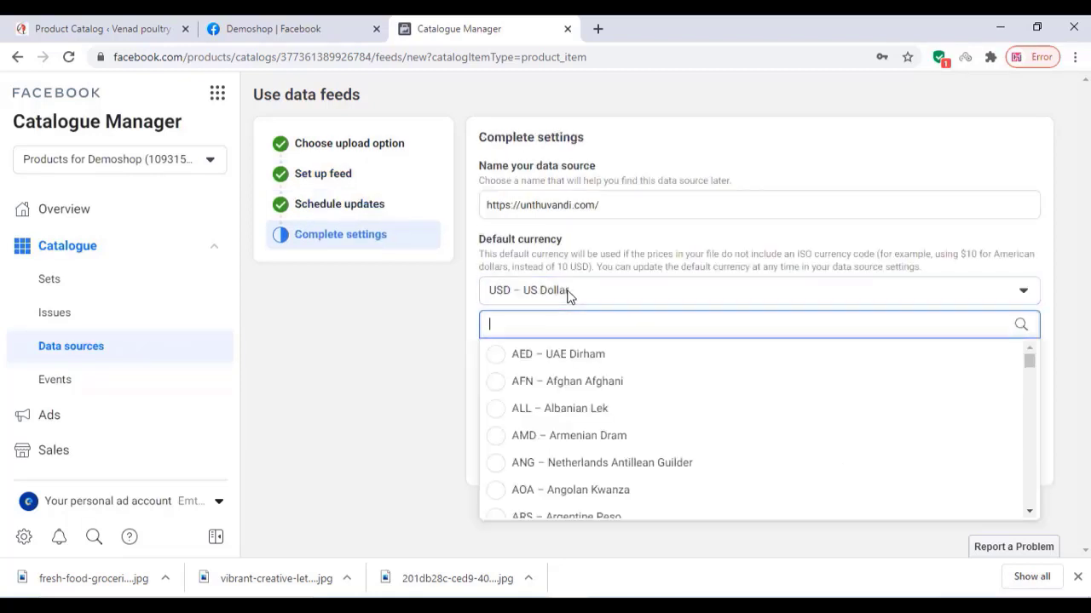
type("ind")
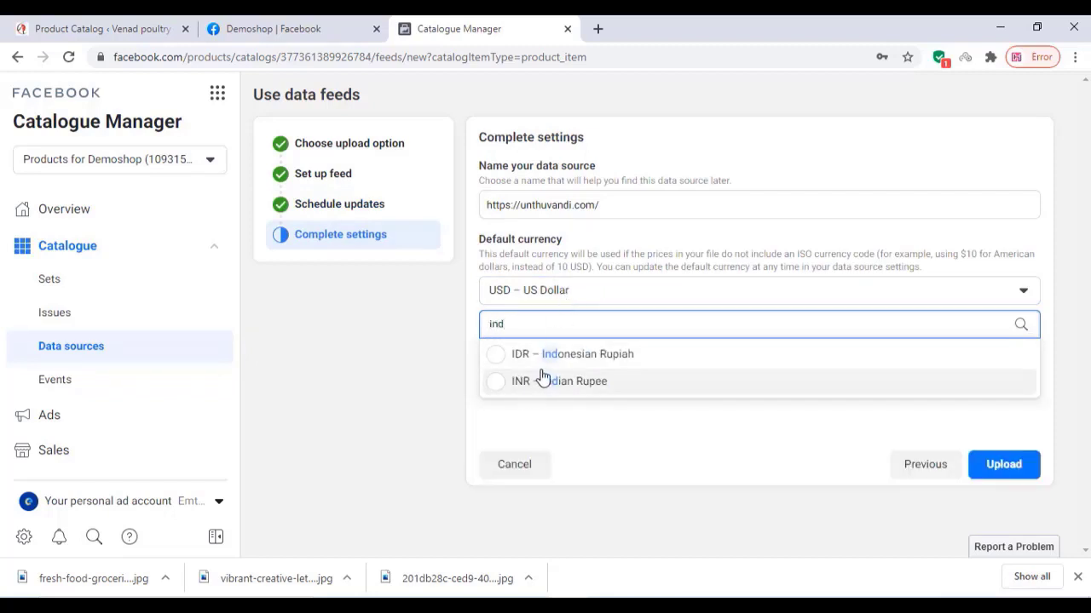
left_click(559, 382)
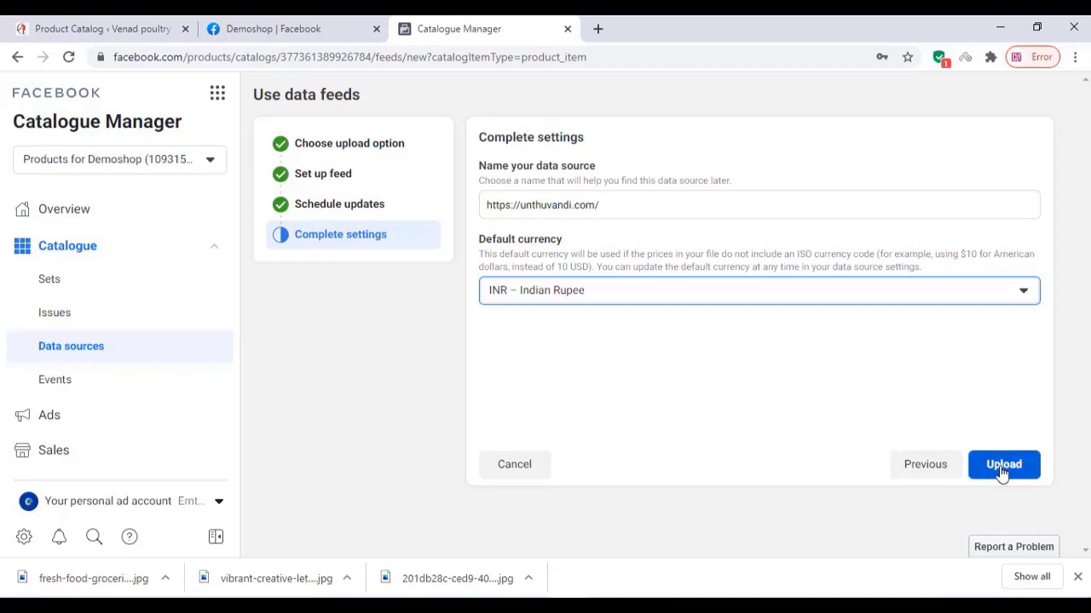
left_click(1002, 463)
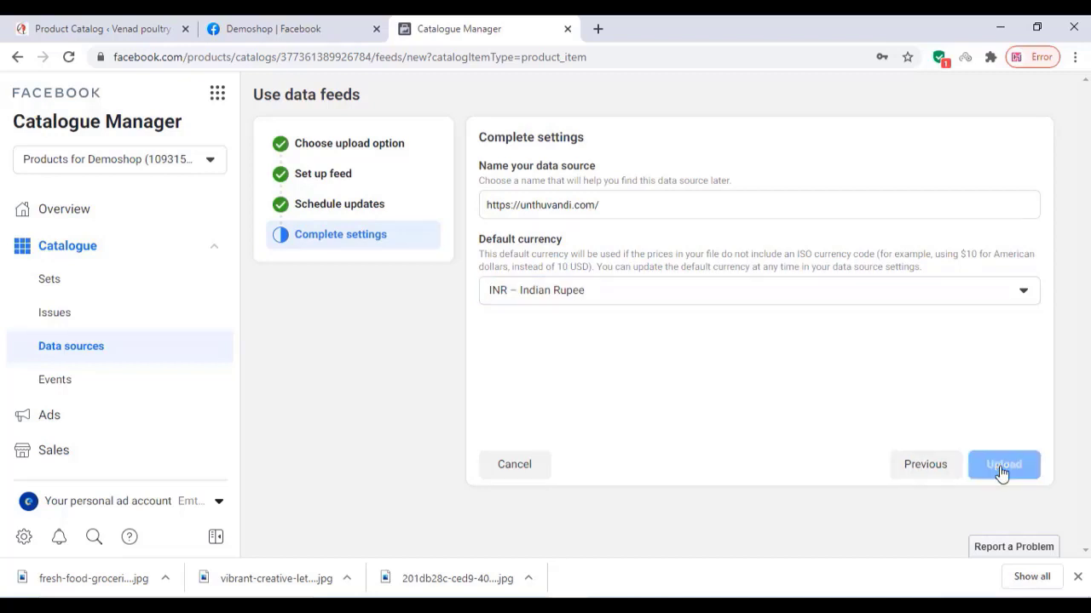
left_click(1002, 463)
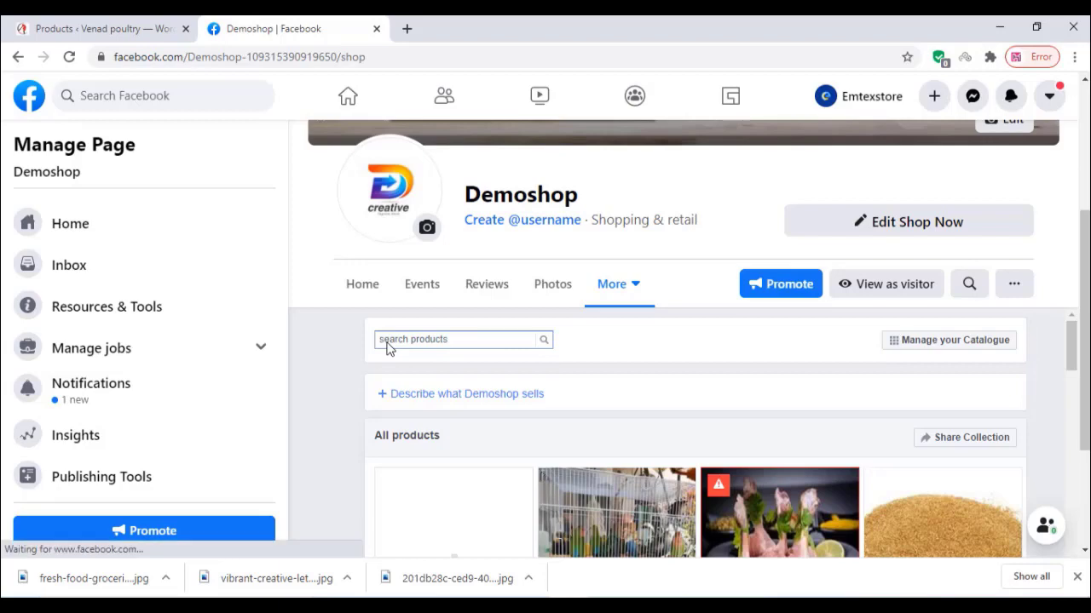
- Scroll through the Demoshop Page shop to review the imported products and prices
scroll("down", 3)
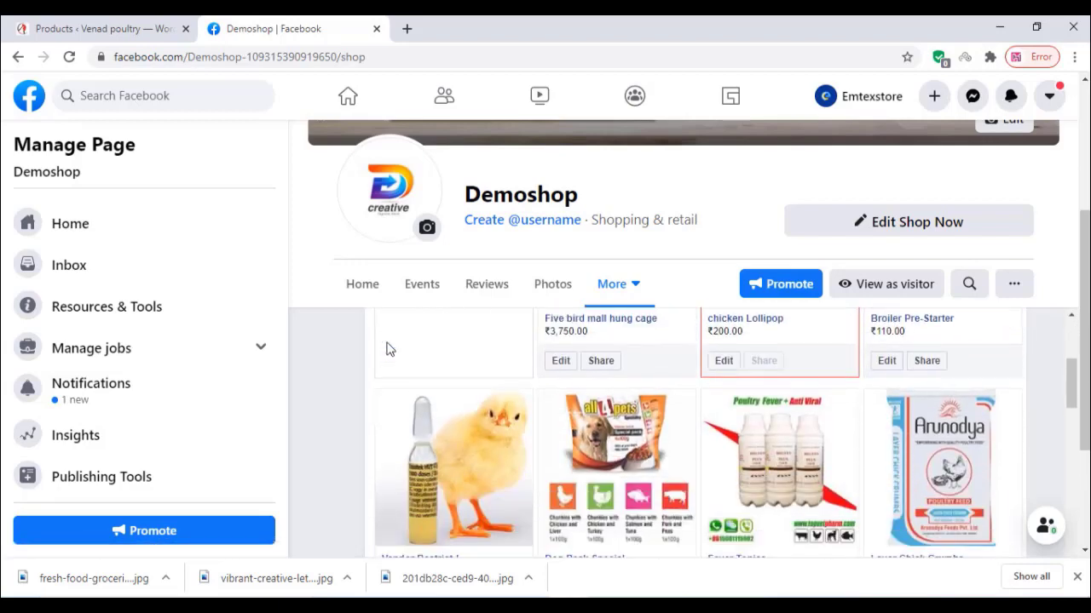